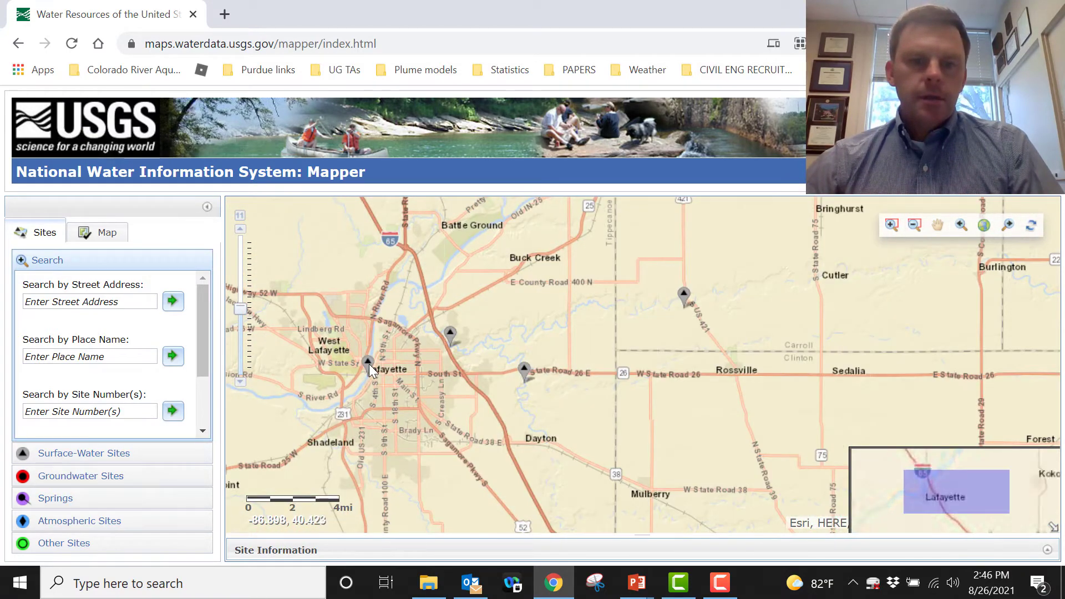
Open the Wabash River at Lafayette, IN gage's site page from its map marker
click(367, 364)
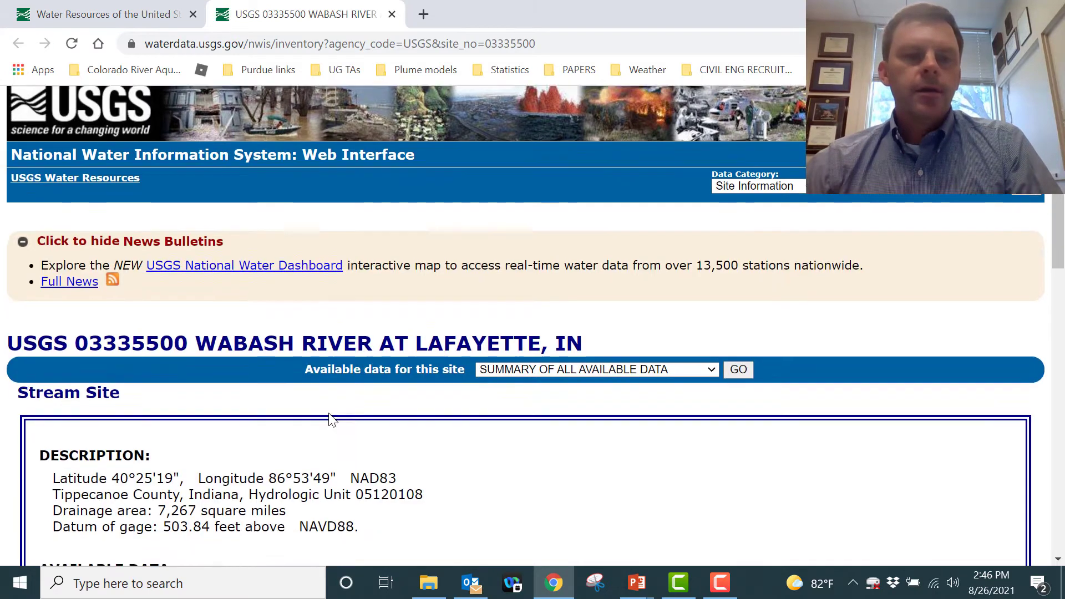
scroll(down, 3)
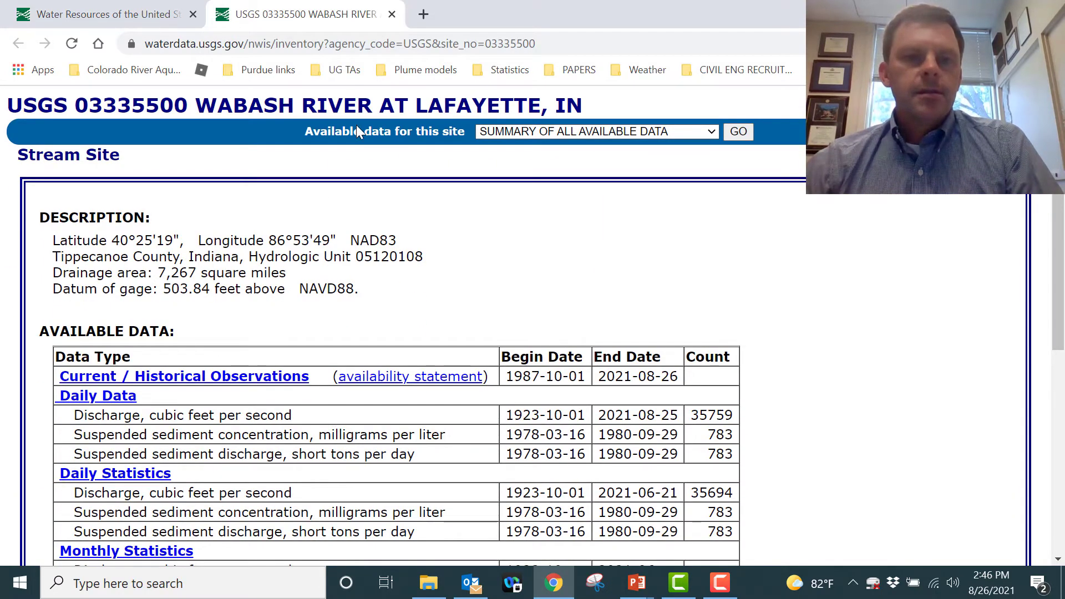
scroll(down, 3)
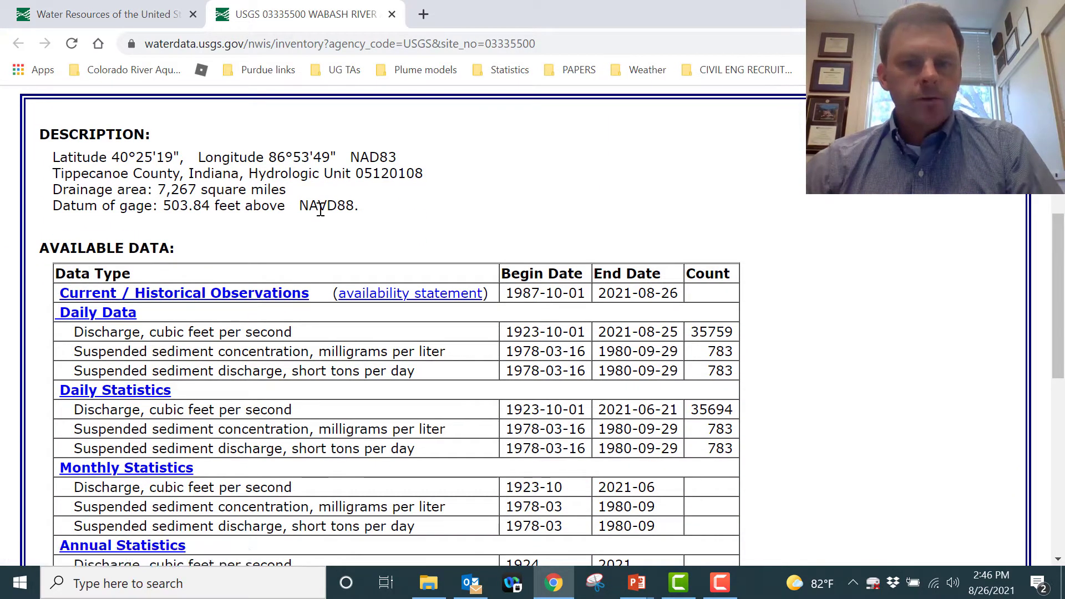
mouse_move(632, 202)
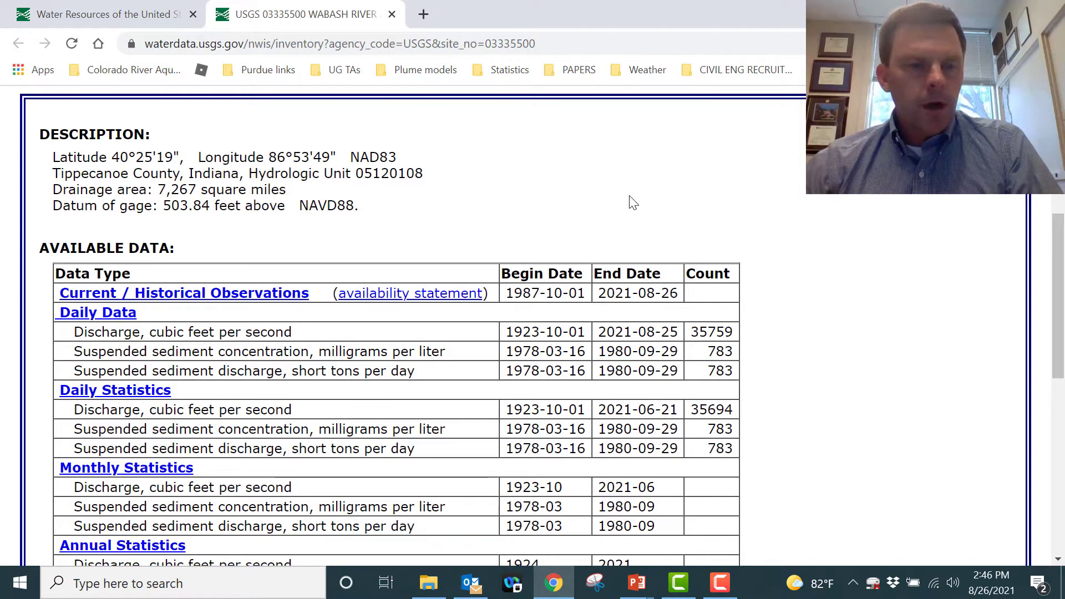
scroll(down, 3)
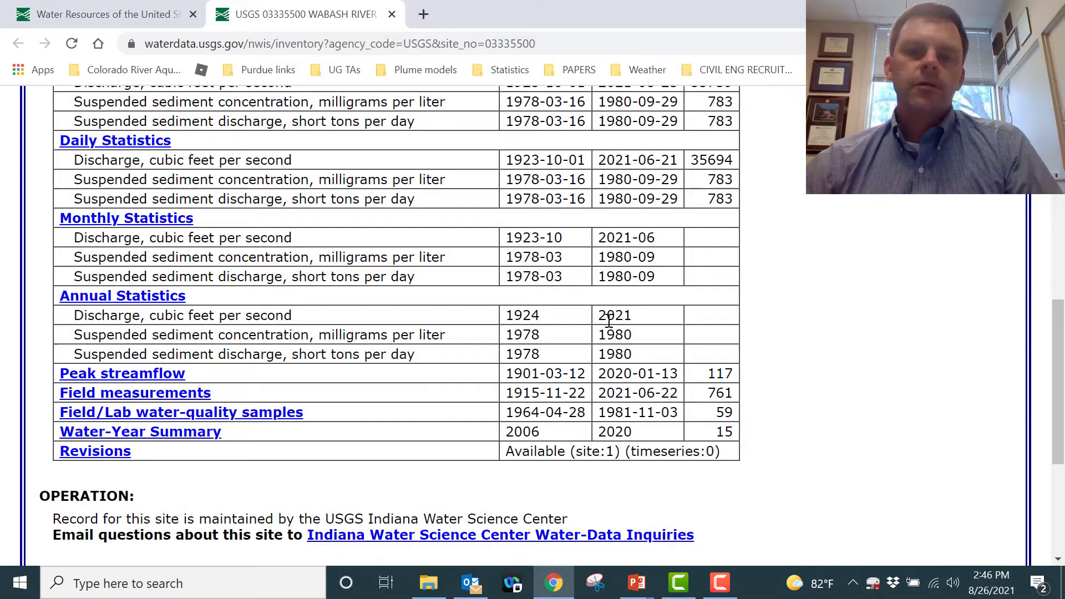
scroll(up, 3)
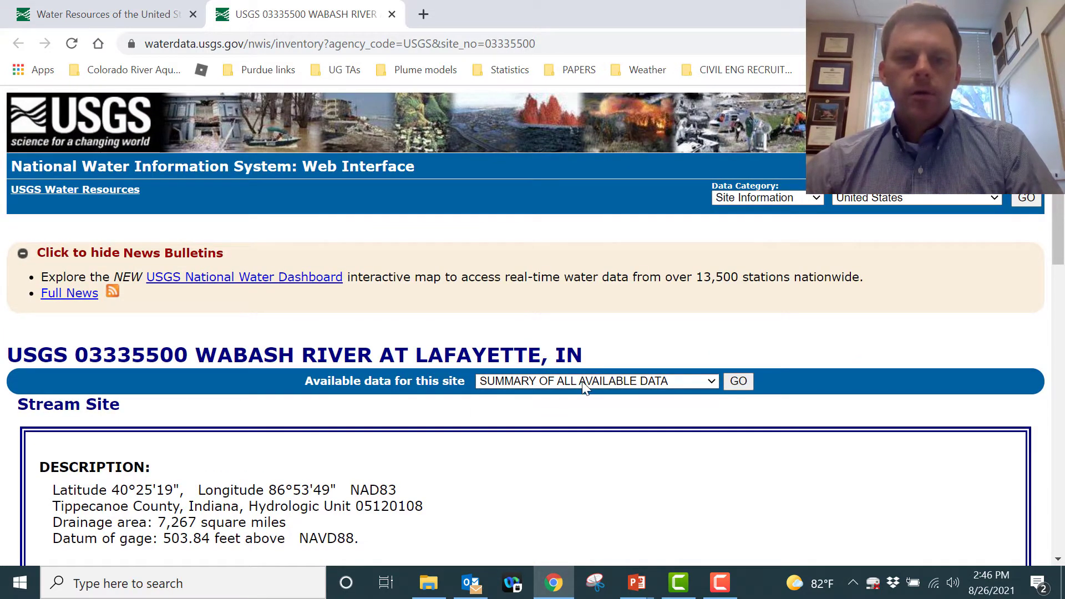
Load the 'Time-series: Annual statistics' data for the Wabash River at Lafayette site
click(594, 380)
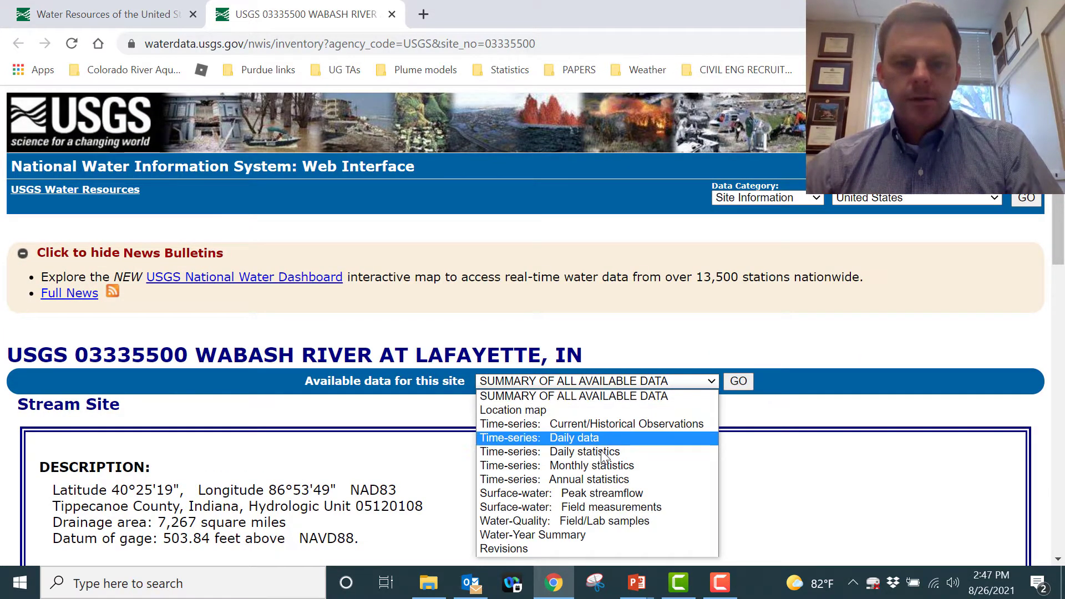
mouse_move(590, 465)
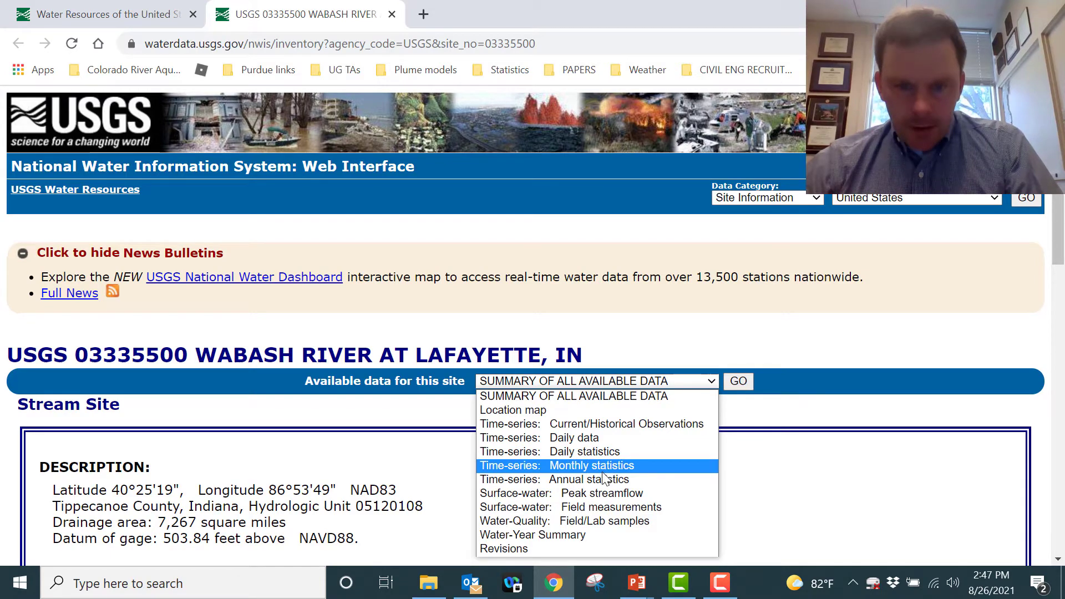
click(587, 479)
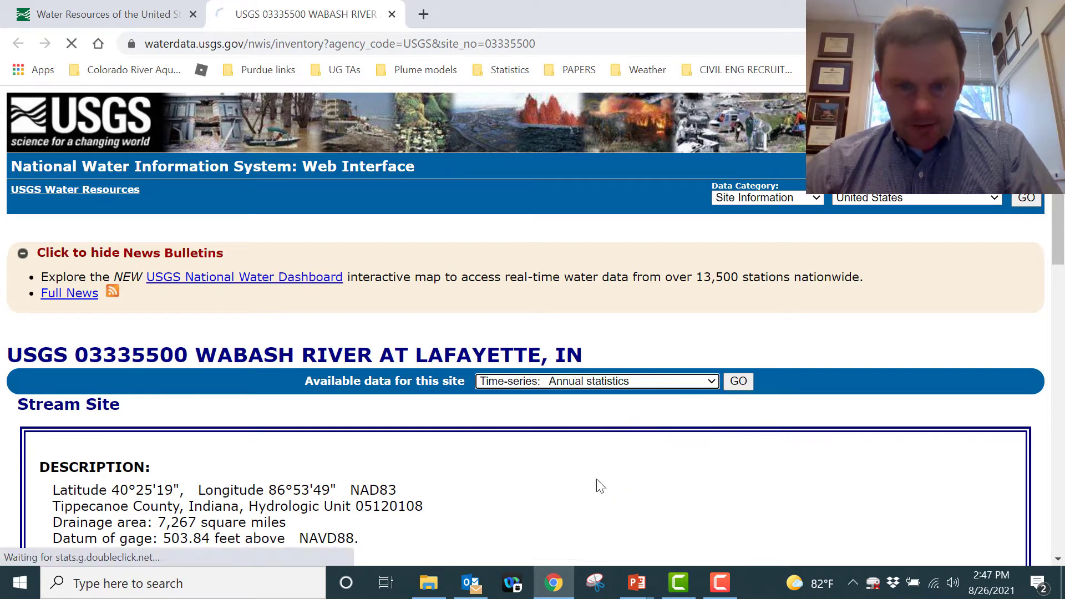
click(737, 380)
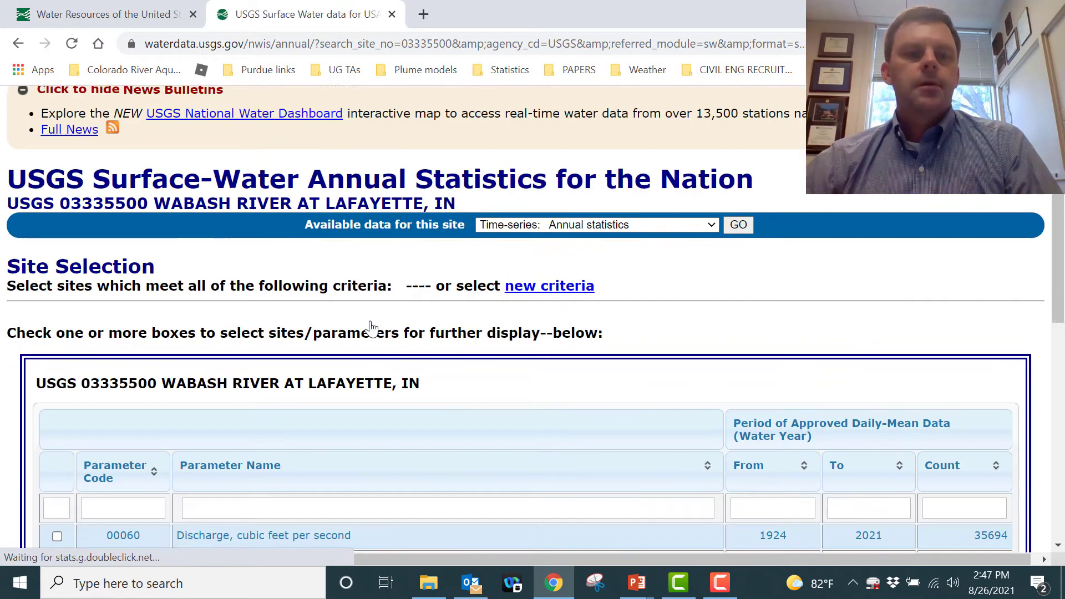
Request 00060 Discharge annual statistics as tab-separated data displayed in the browser and submit
scroll(down, 3)
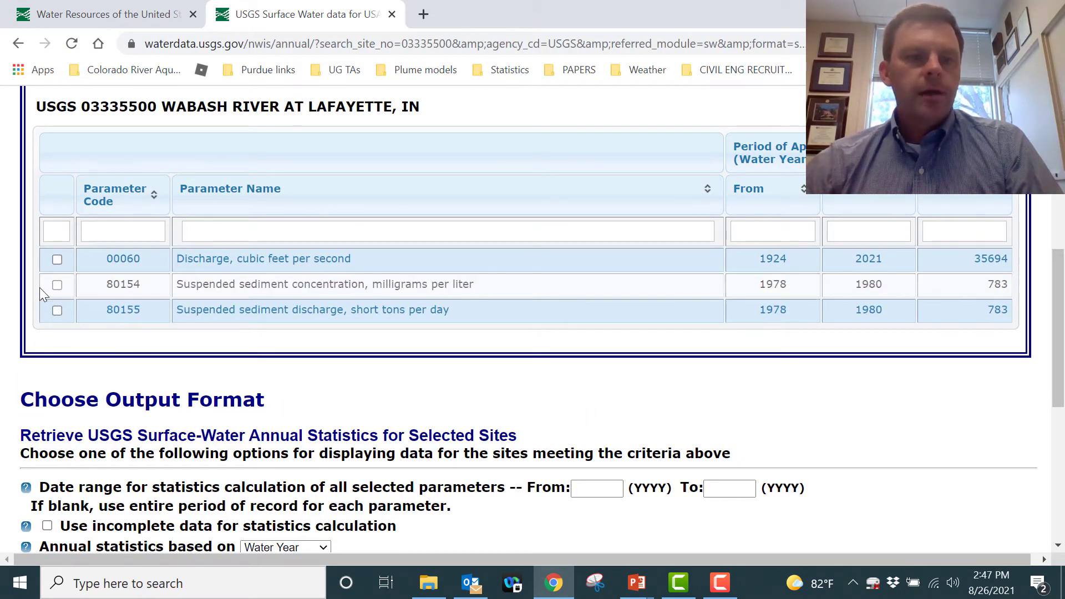
click(57, 258)
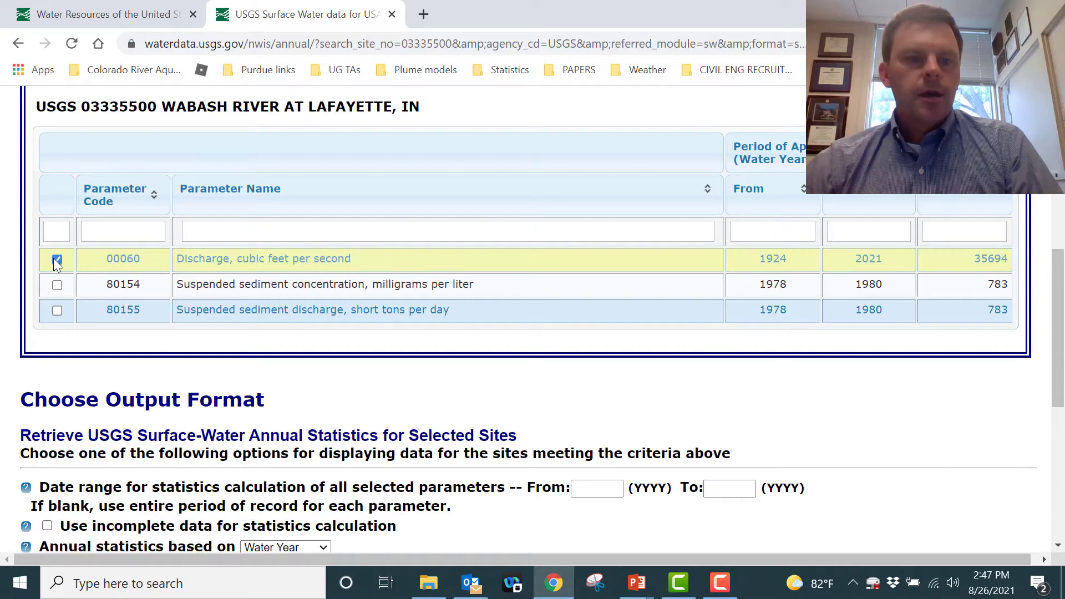
scroll(down, 3)
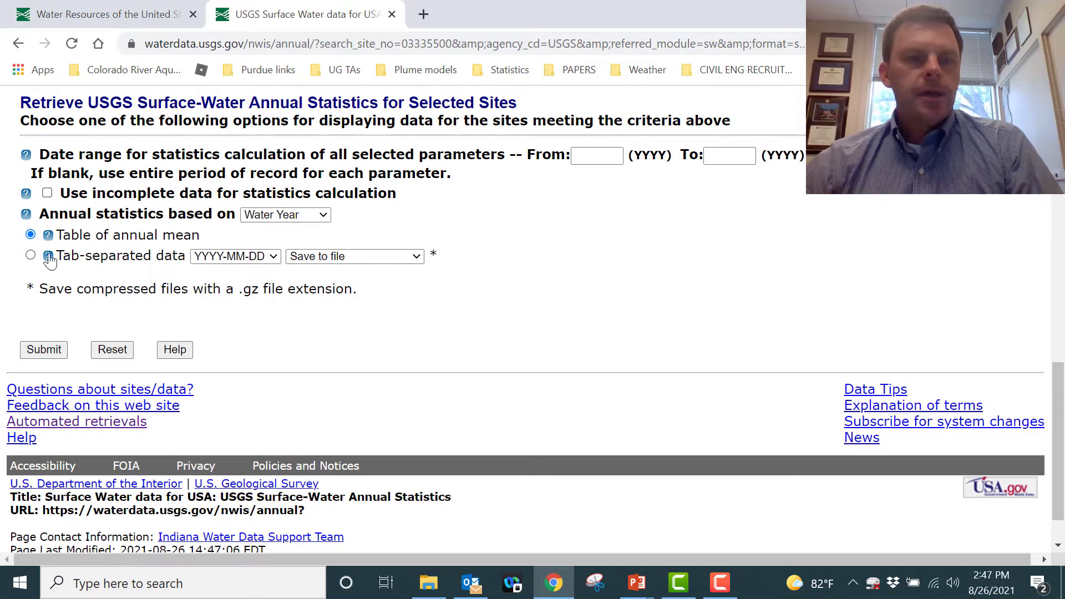
click(31, 255)
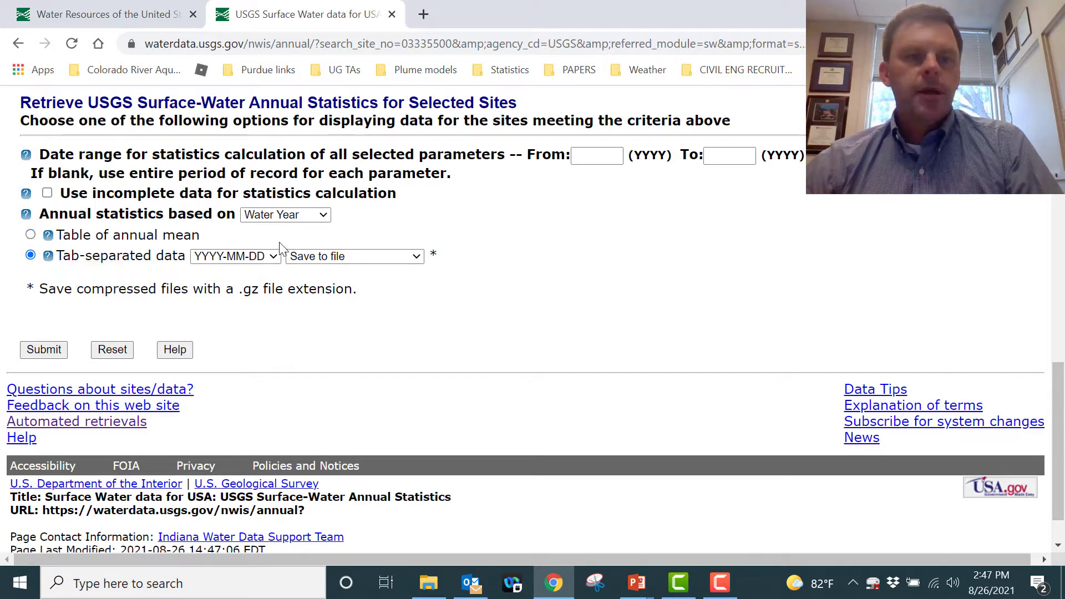
click(354, 256)
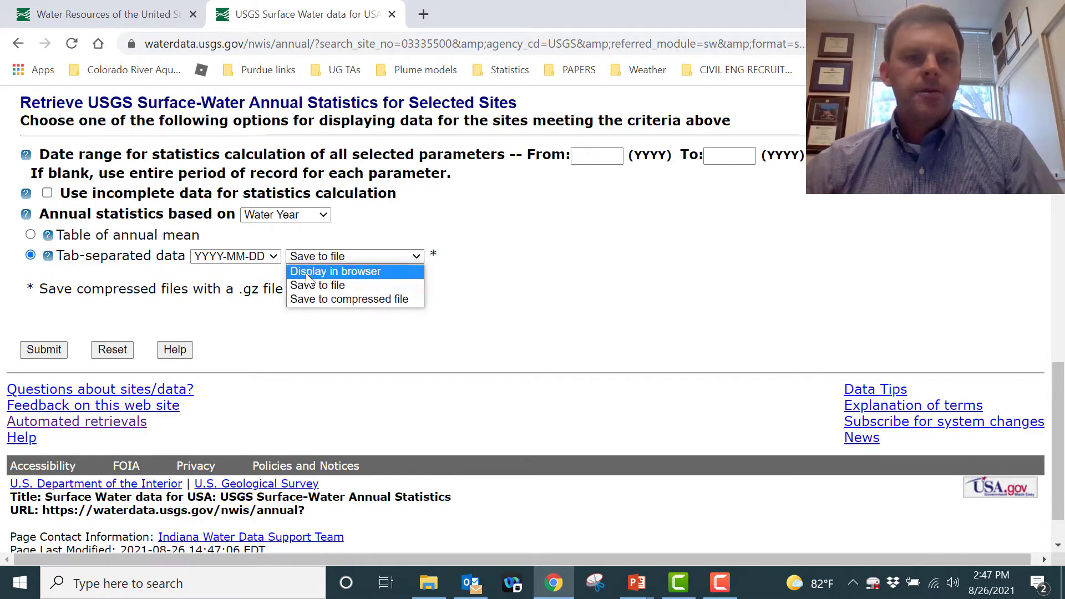
click(335, 270)
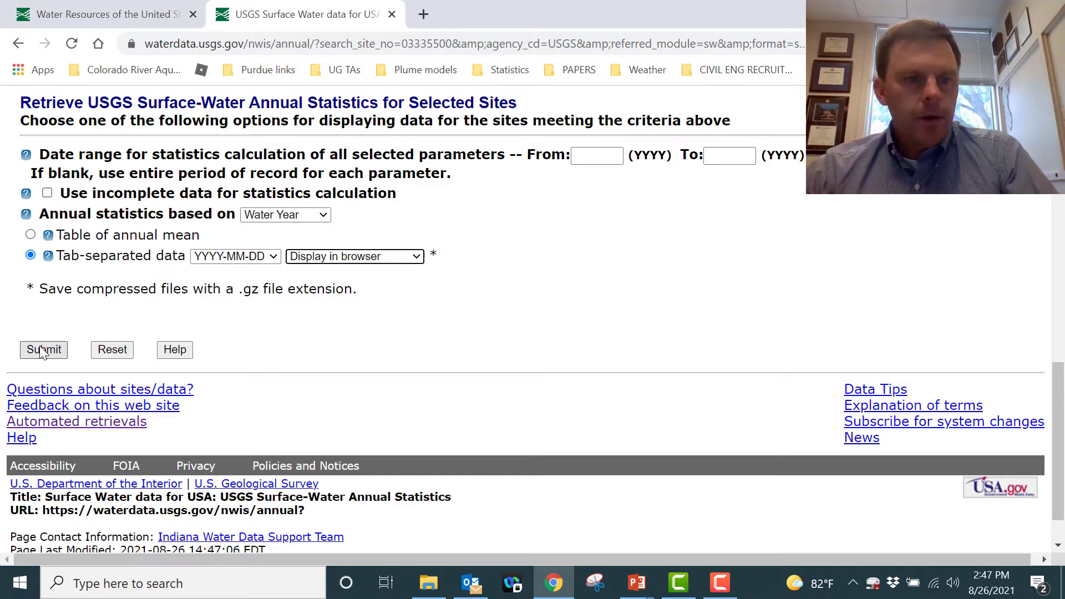
click(43, 349)
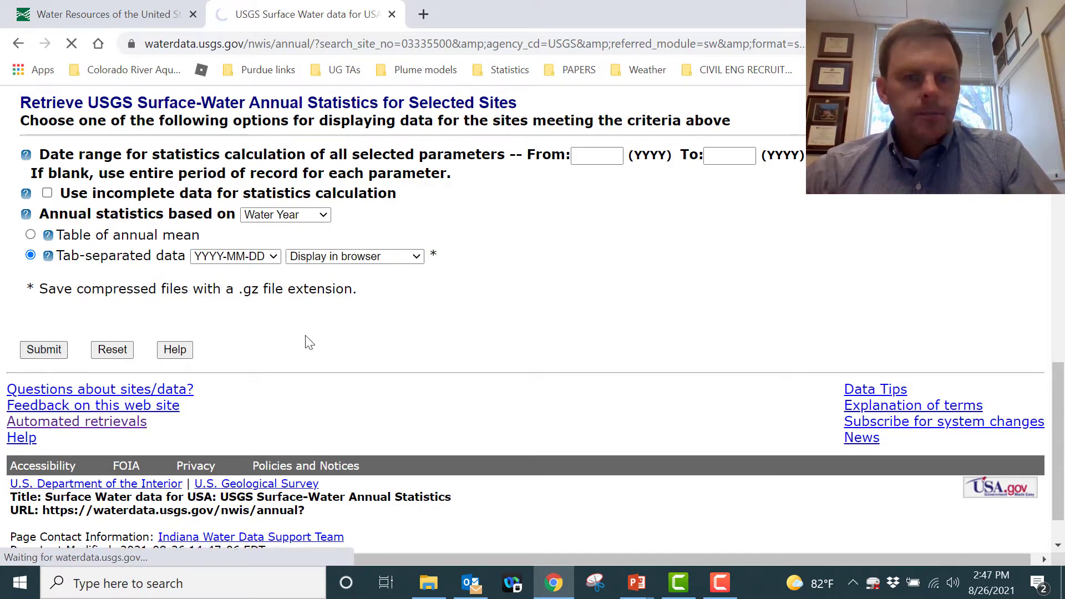
click(44, 349)
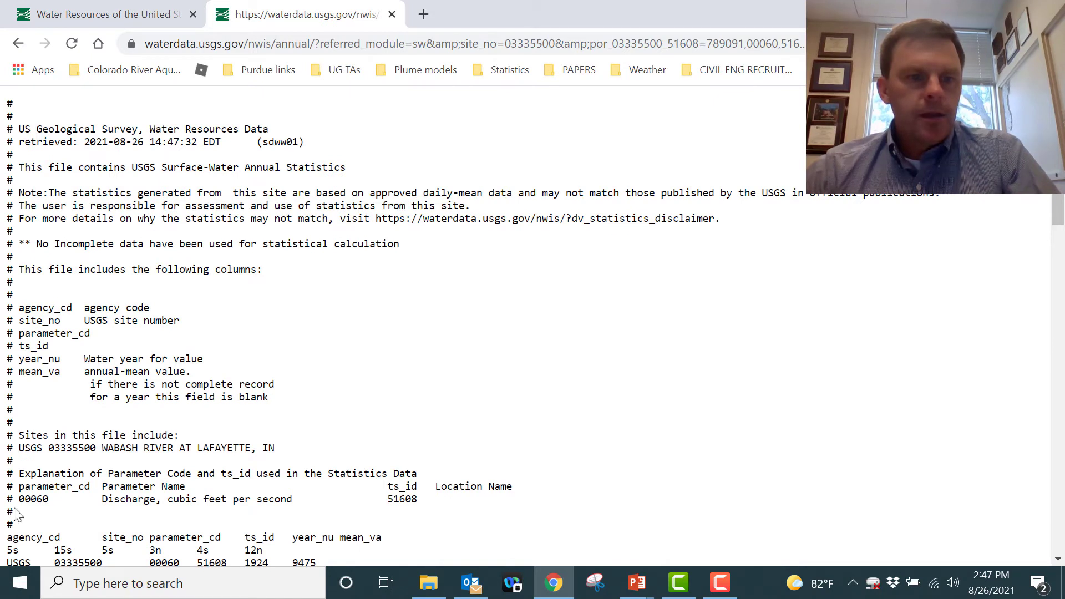
mouse_move(183, 247)
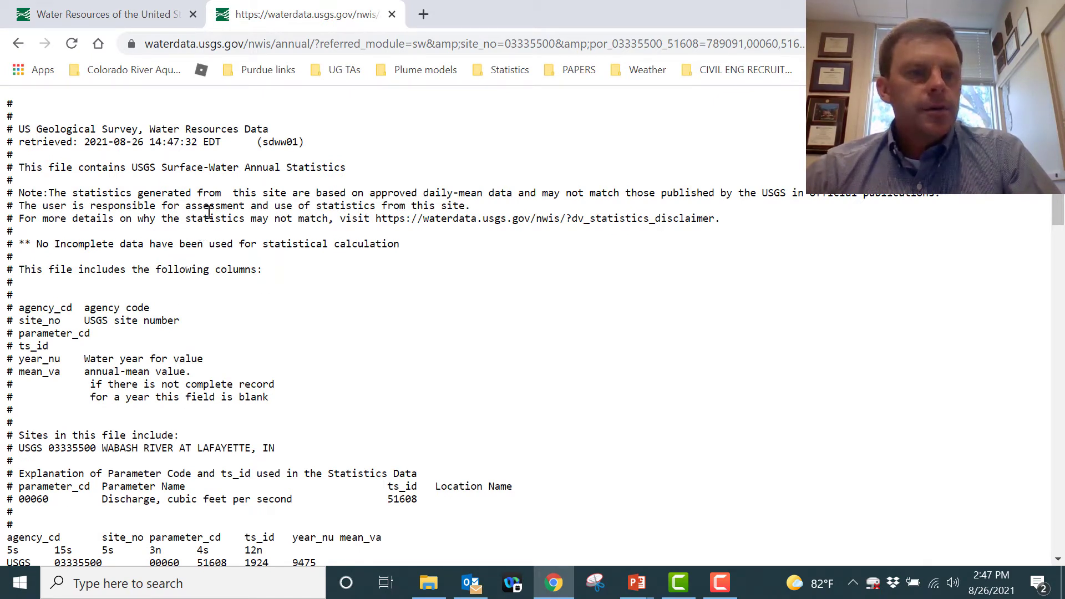
Select the annual mean discharge rows from 1924 down through 2020
scroll(down, 3)
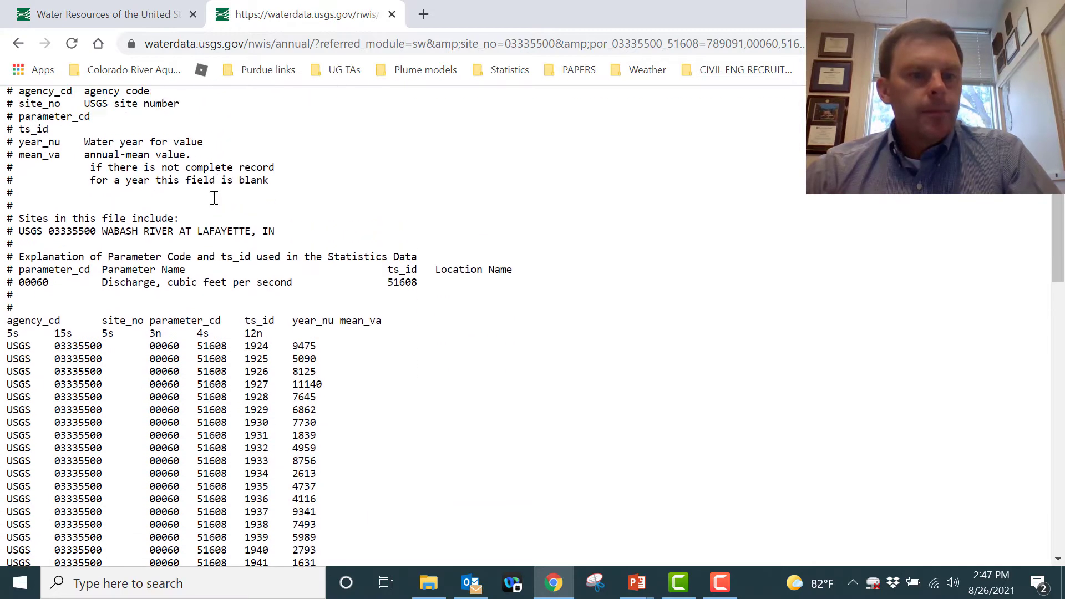
scroll(down, 3)
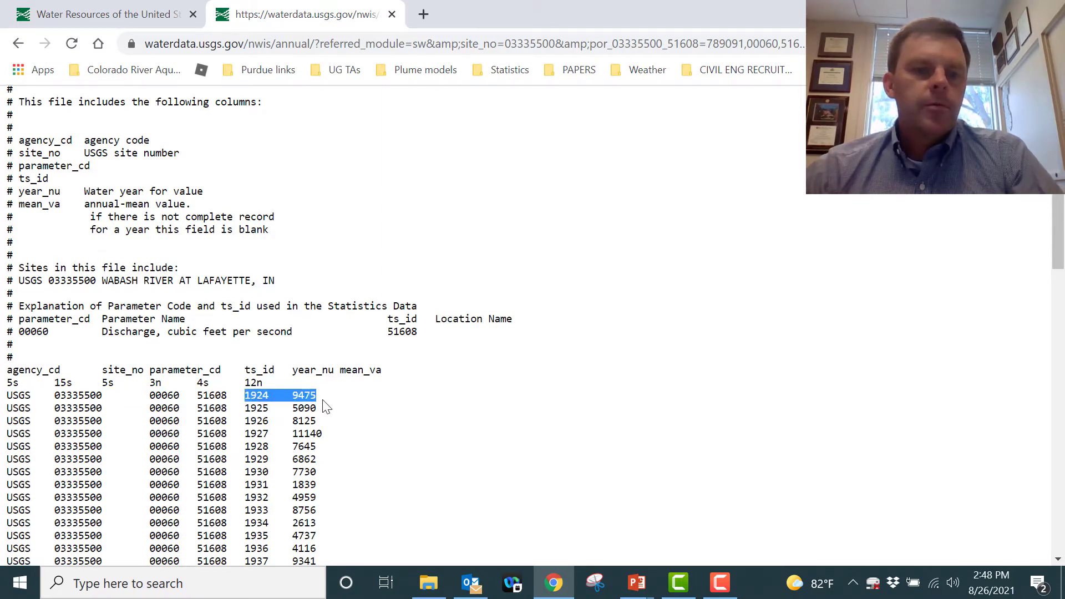
scroll(down, 3)
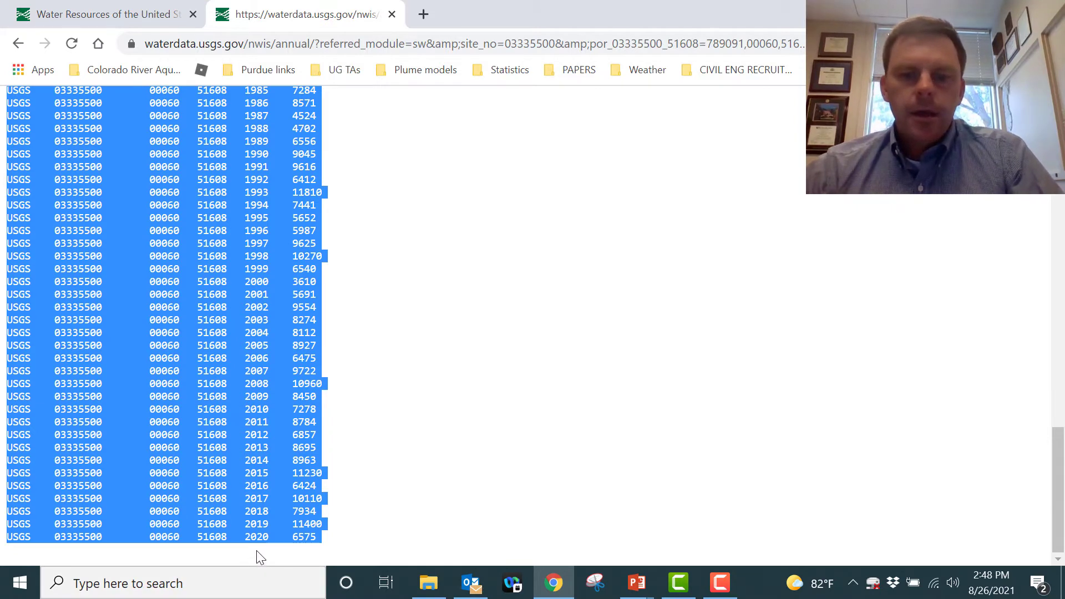
click(699, 582)
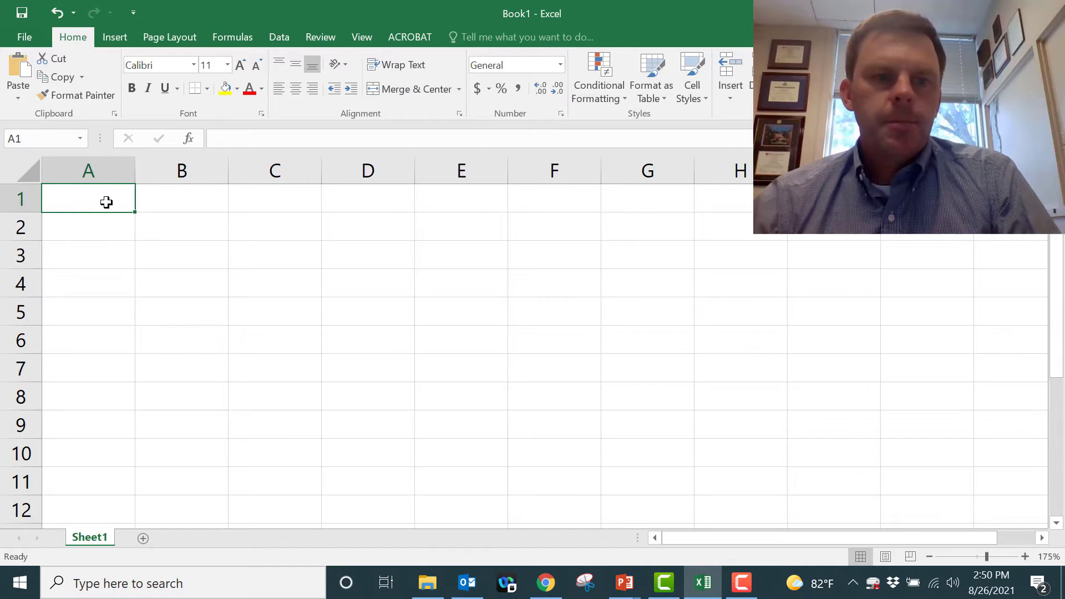
Paste the copied discharge rows into cell A1 and select column A
key(ctrl+v)
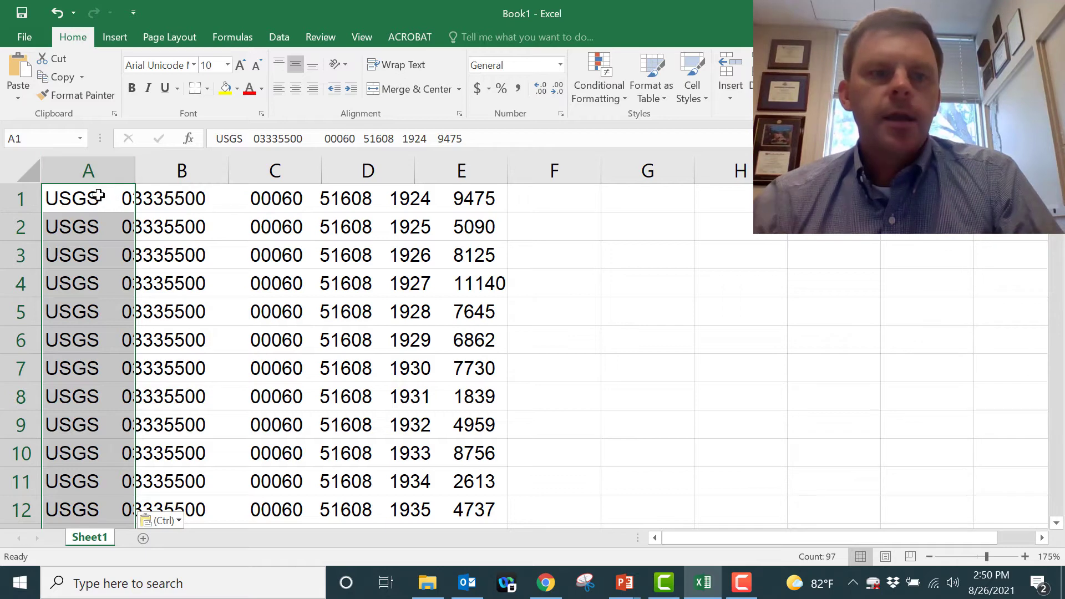
click(86, 171)
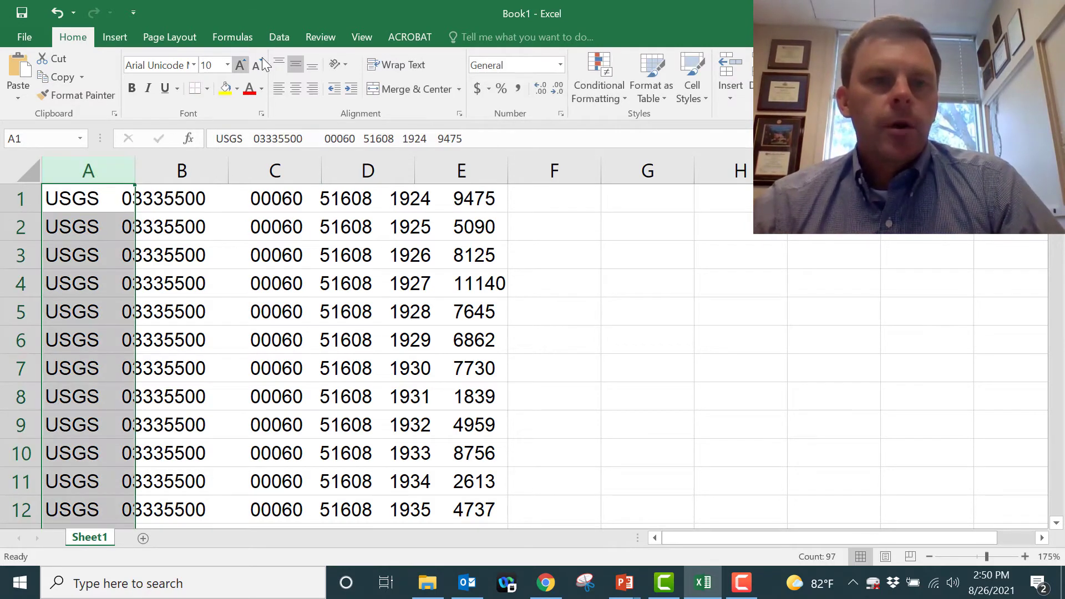
click(278, 36)
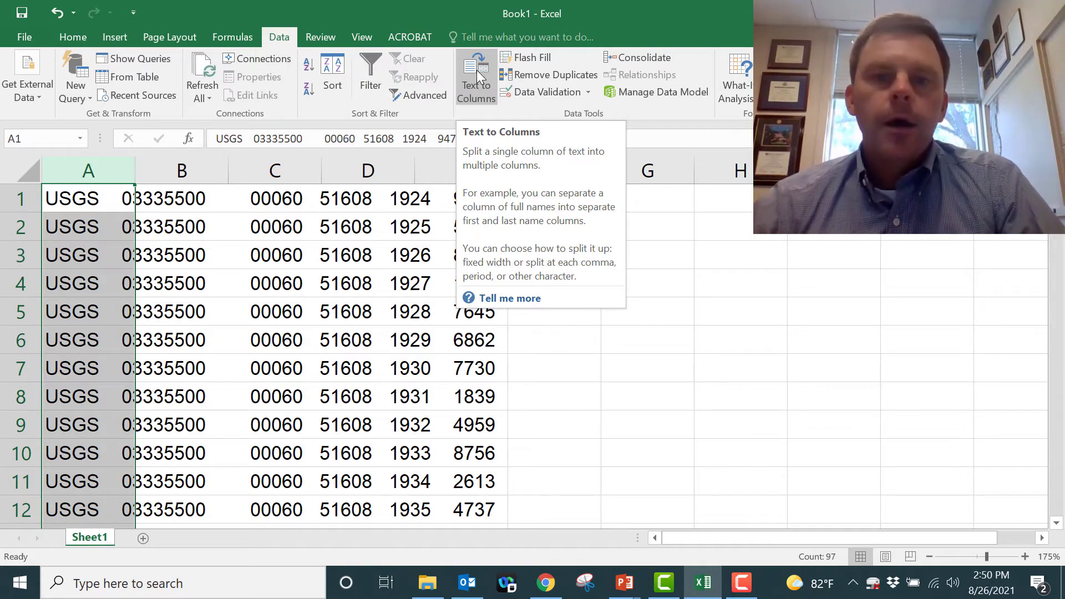
Split column A into fixed-width columns A–F via Text to Columns, accepting the suggested breaks
click(476, 76)
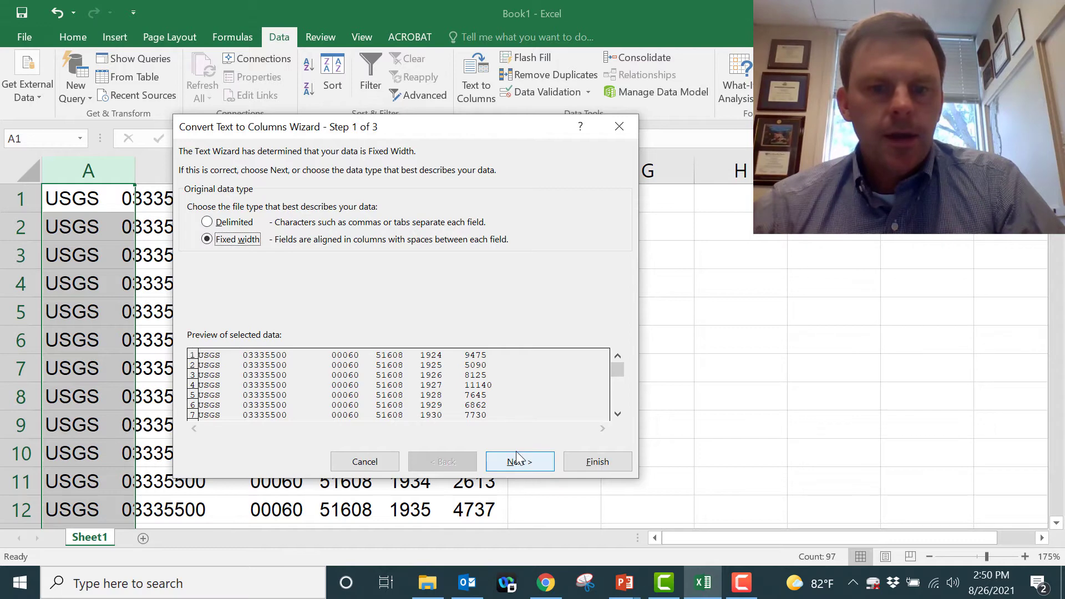
click(520, 462)
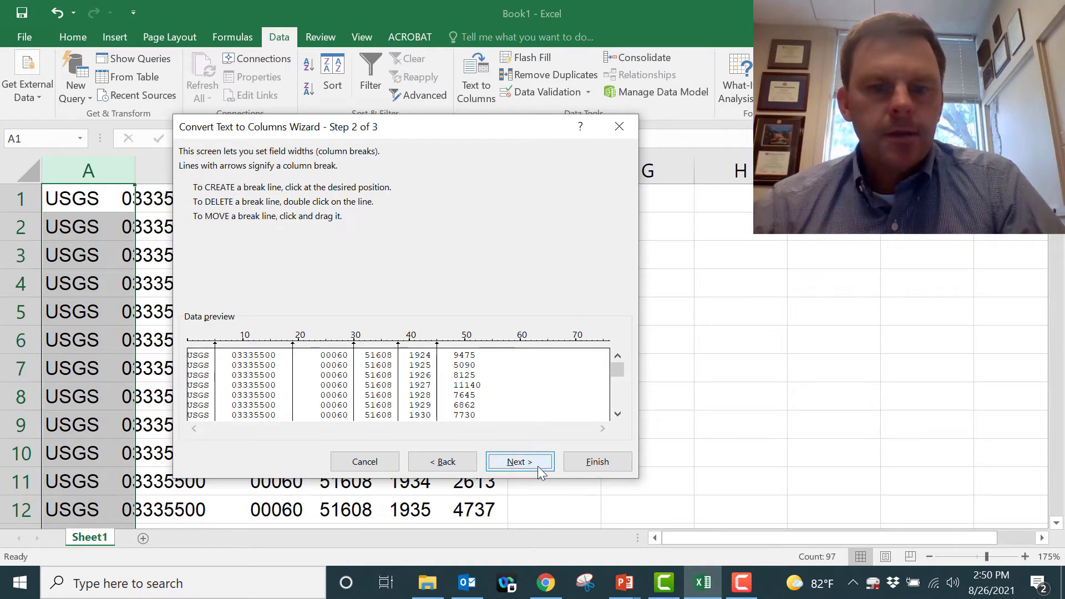
click(519, 462)
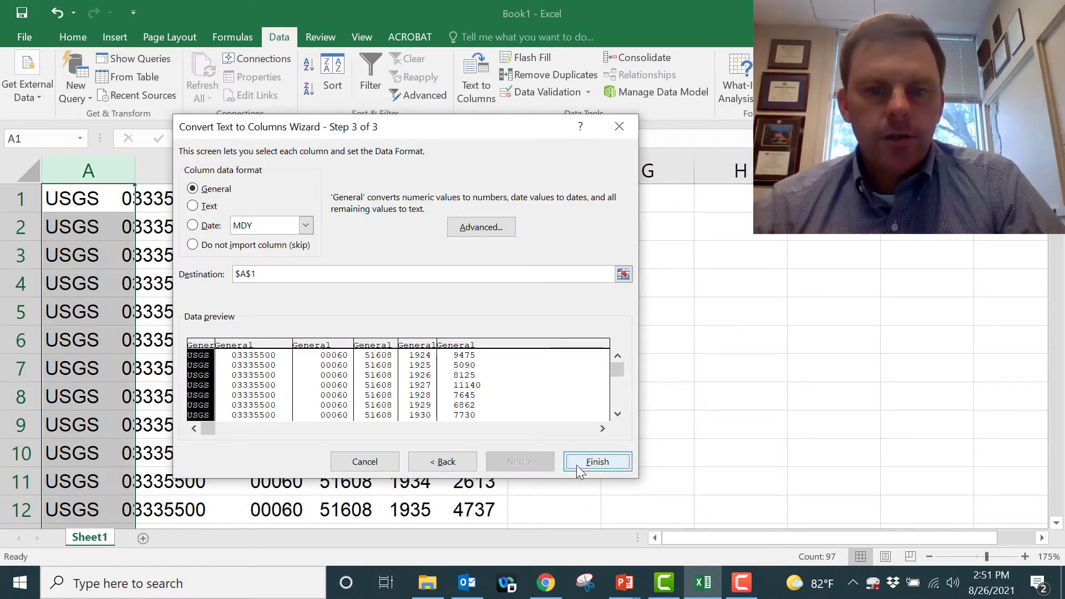
click(596, 461)
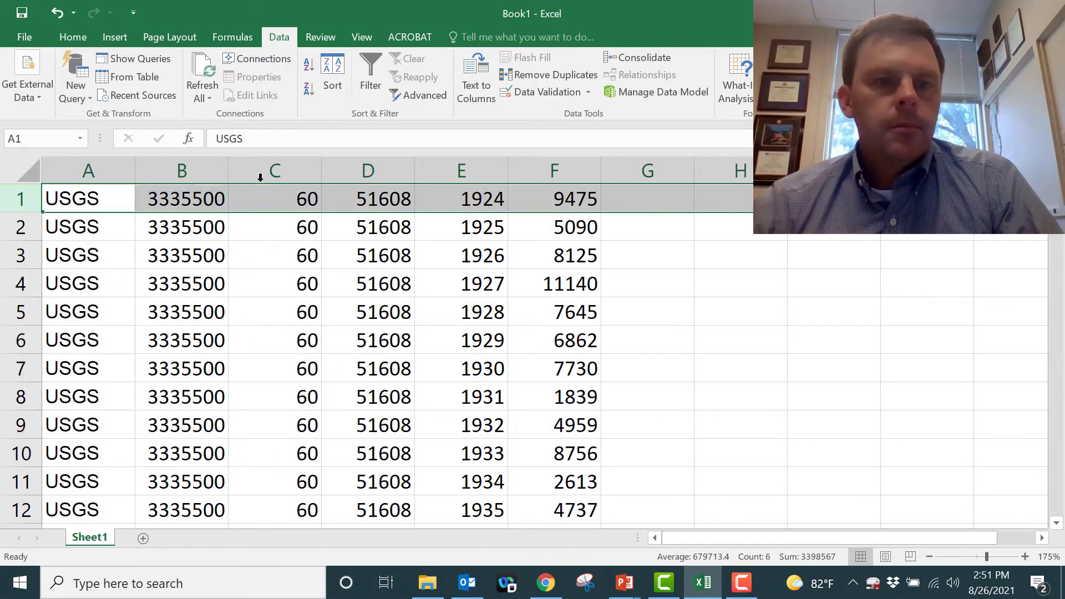
Delete columns A through D, leaving only the year and flow columns
drag(88, 170, 367, 171)
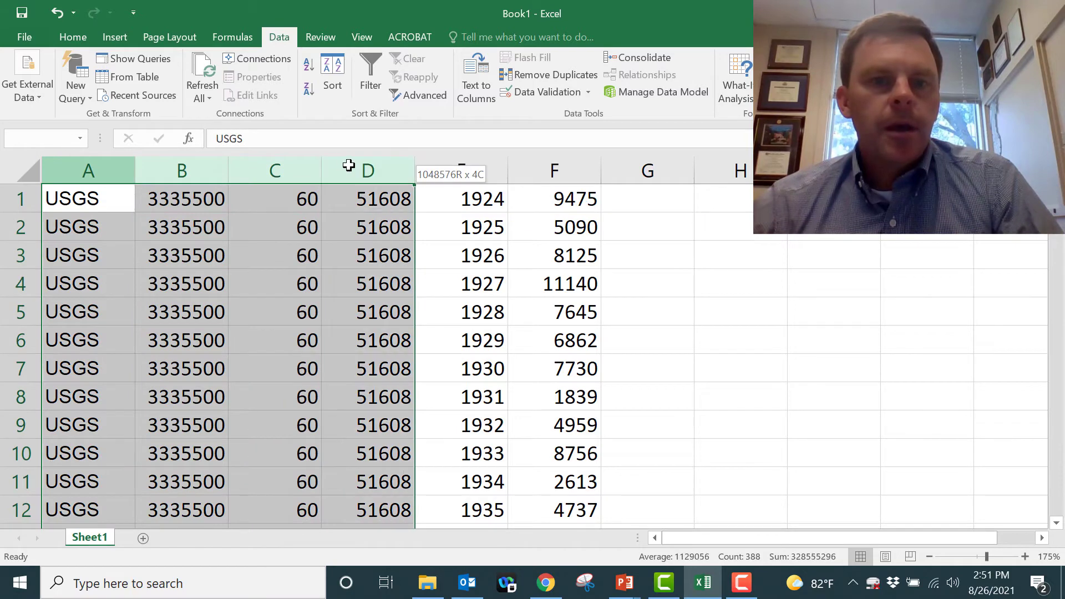
right_click(367, 170)
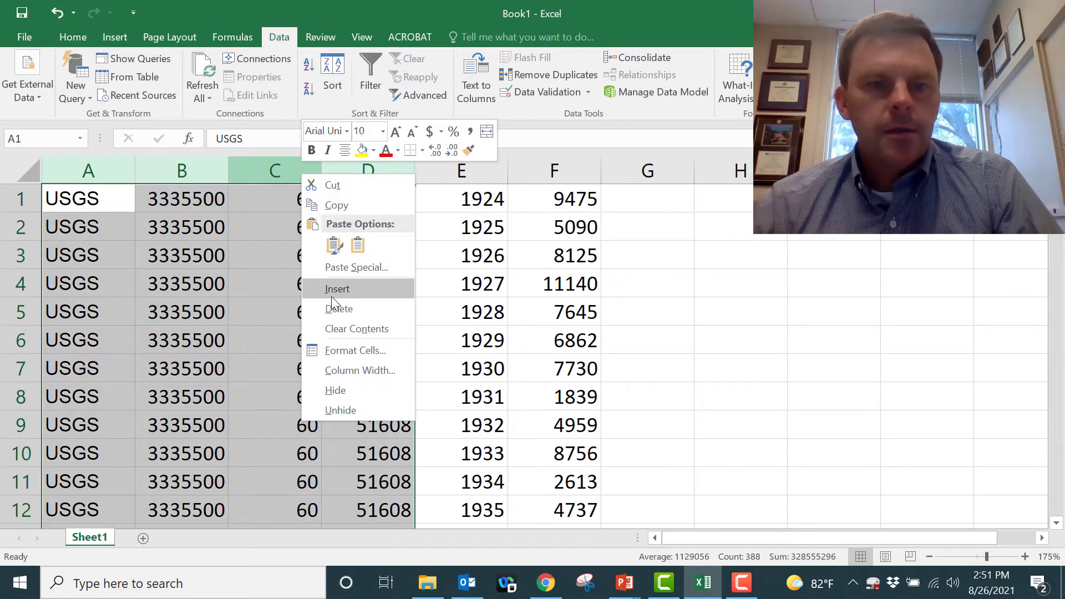
click(340, 308)
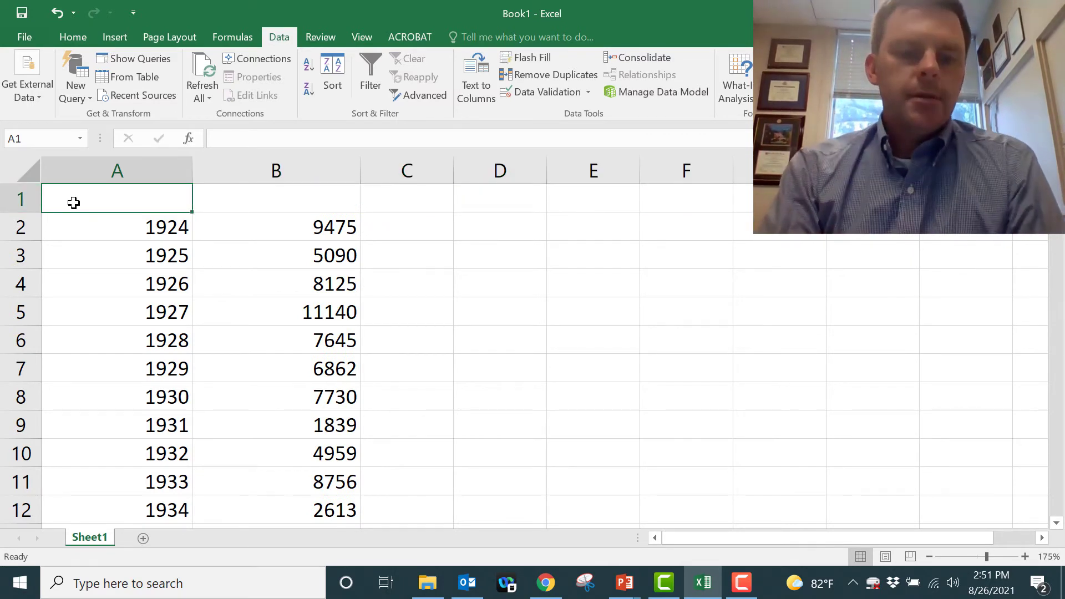
Head the columns YEAR and MEAN ANNUAL FLOW RATE (cfs) in row 1
text(YEAR)
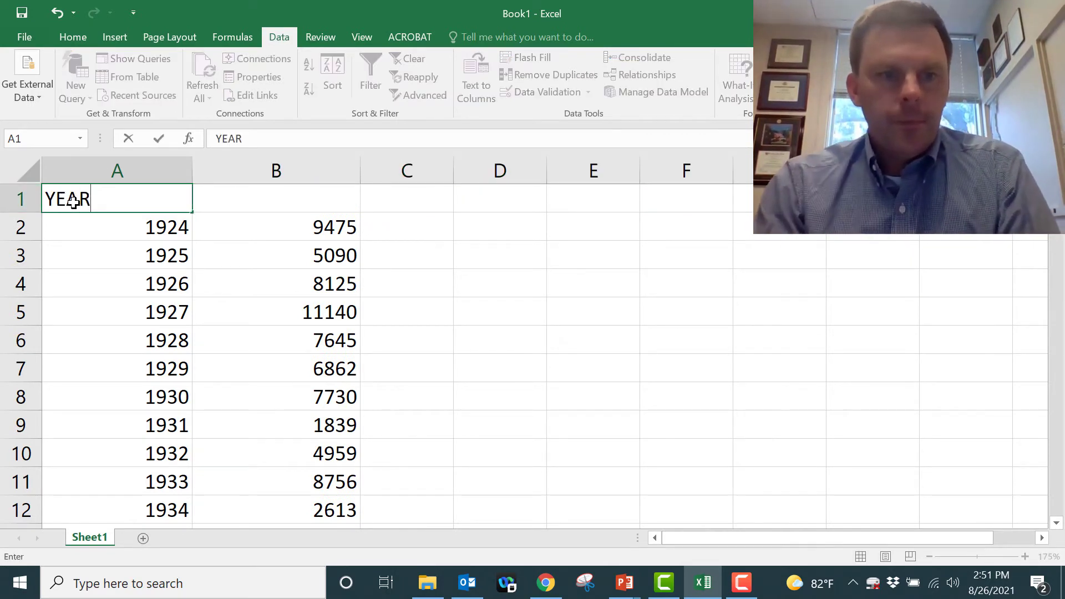
text(MEAN)
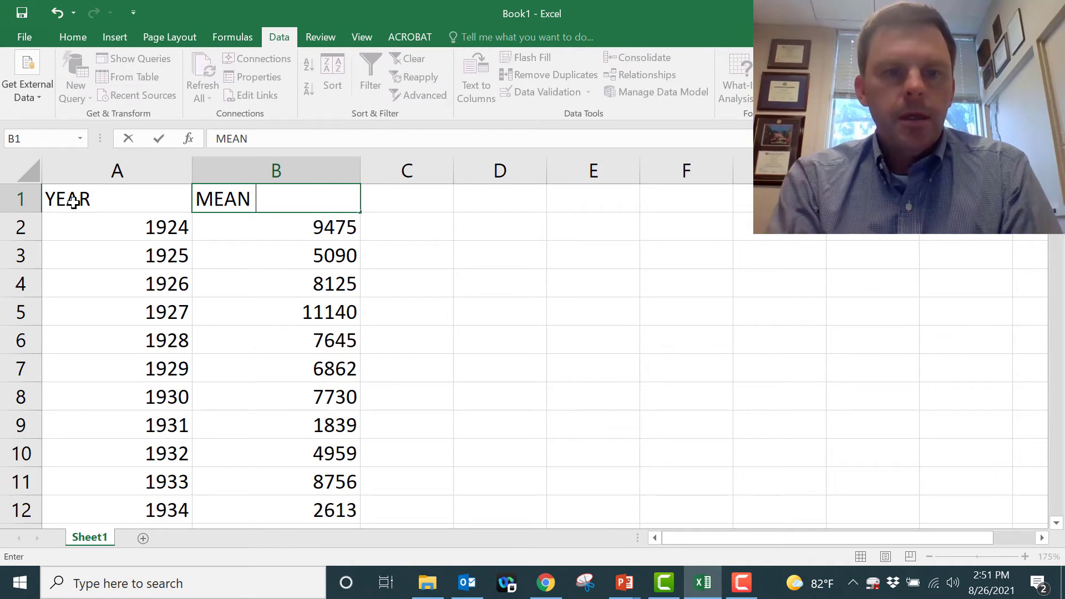
text(ANNUAL F)
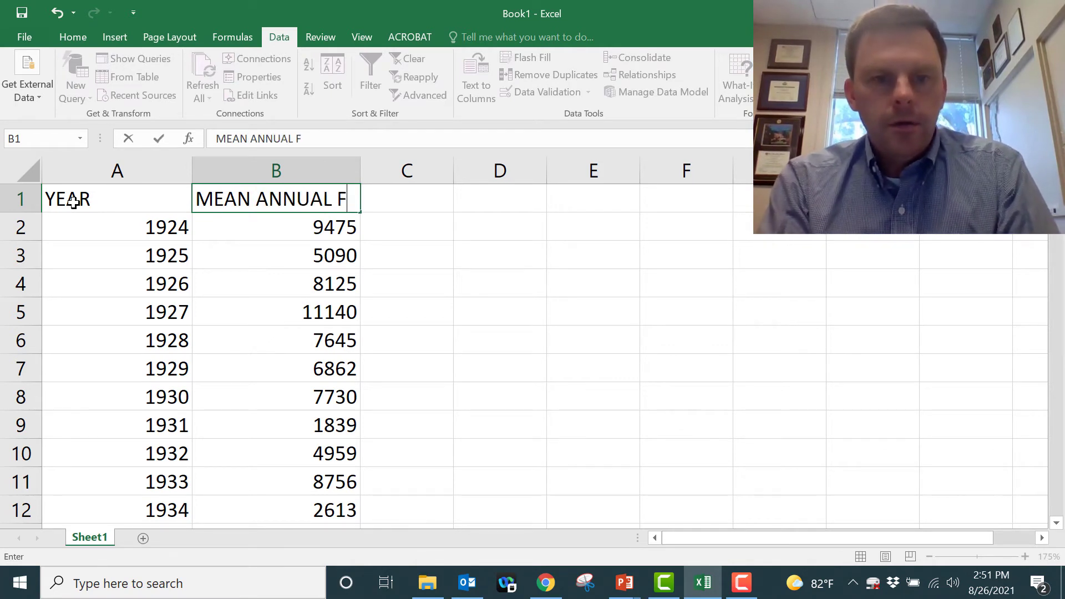
text(LOW RATE)
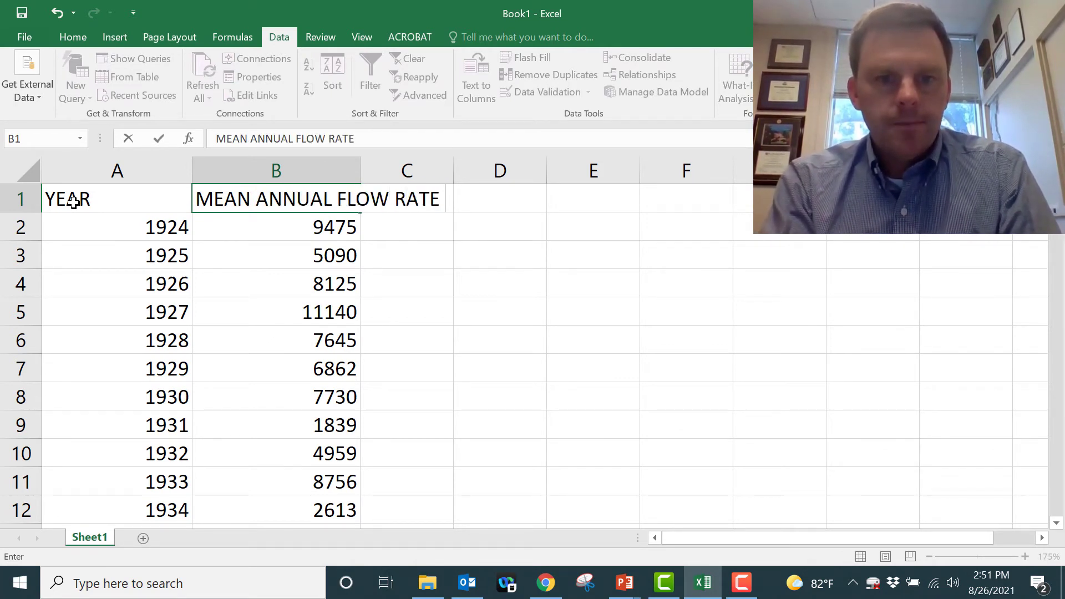
text((cfs))
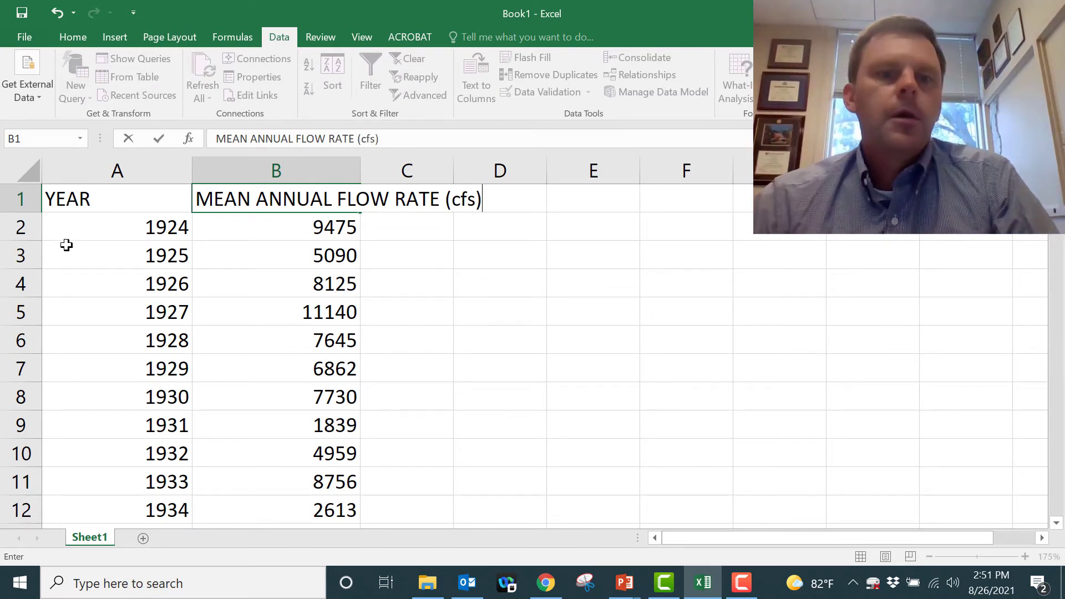
Insert a Scatter with Straight Lines and Markers chart of flow rate against year
click(275, 226)
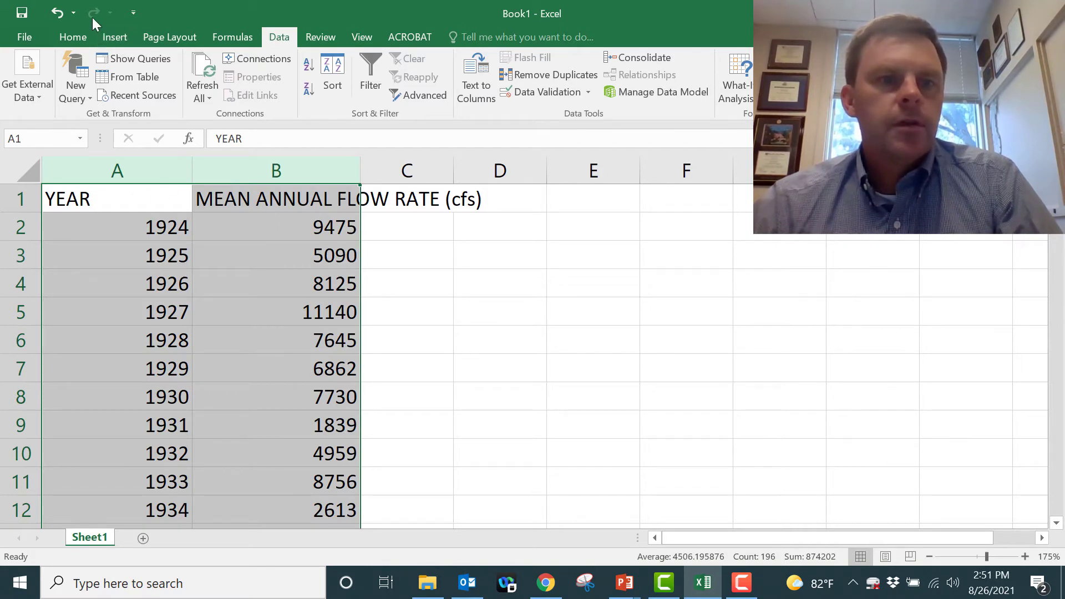
click(114, 37)
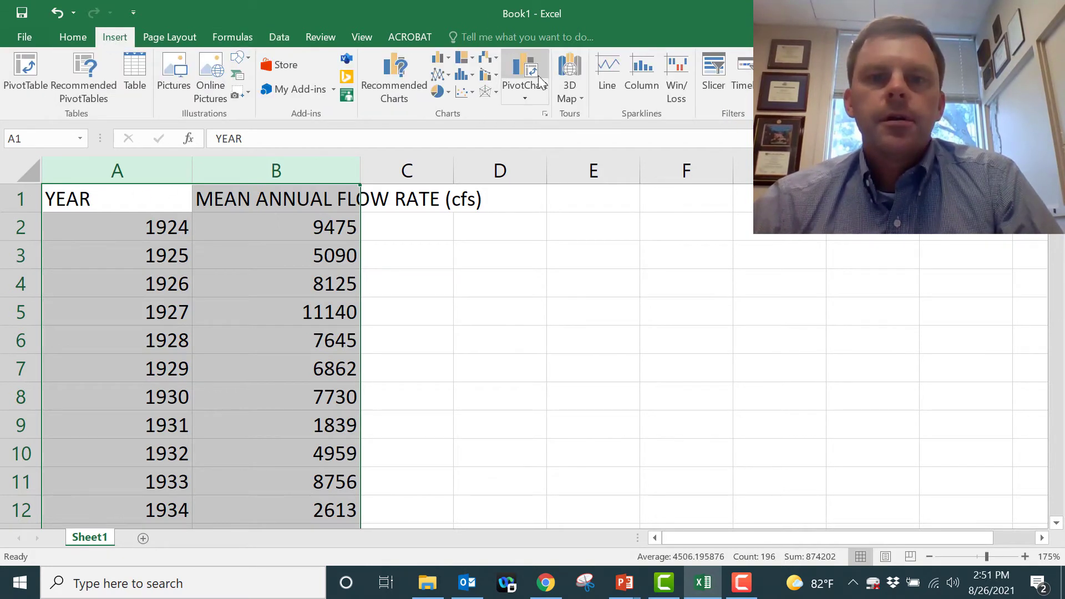
click(465, 92)
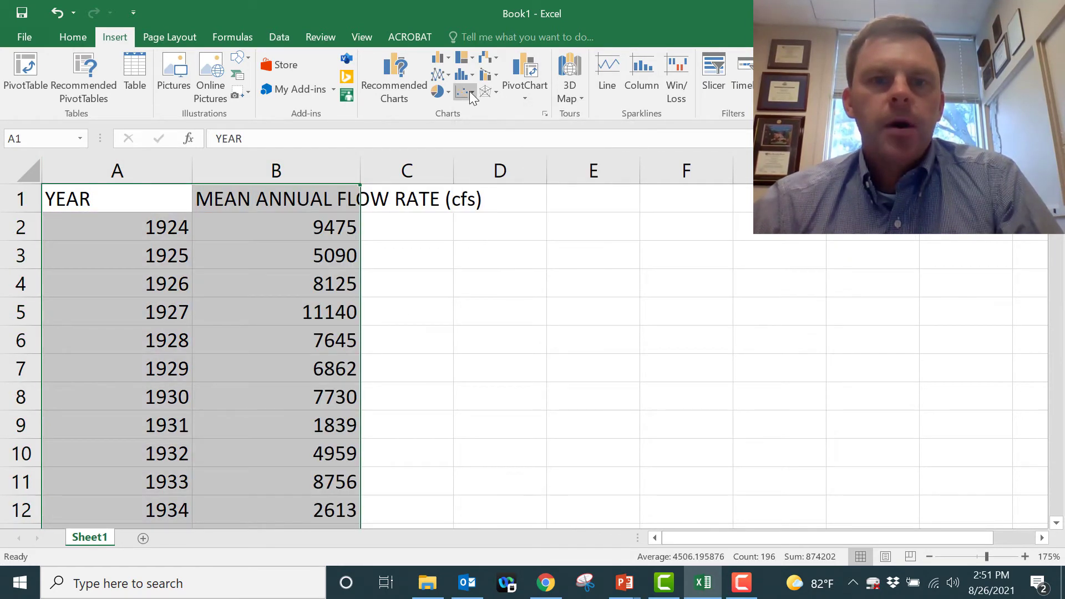
click(465, 92)
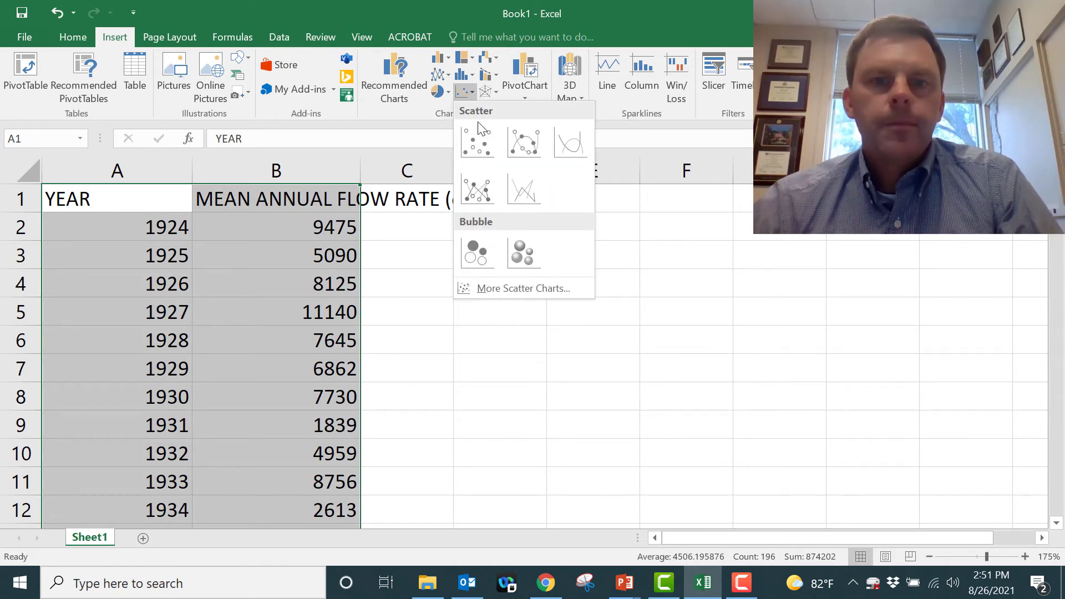
click(522, 141)
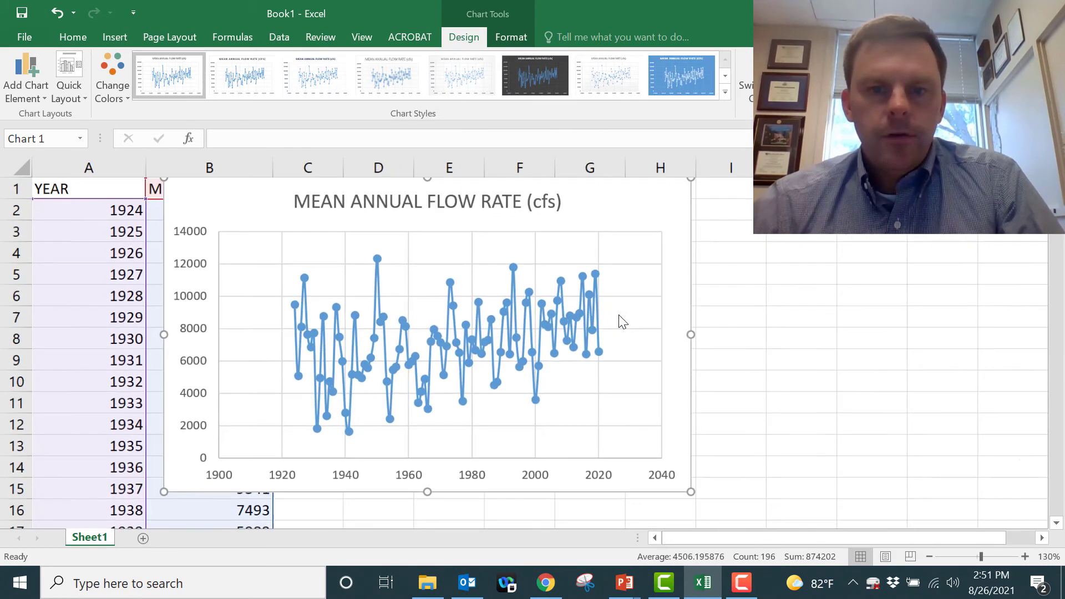
Move the chart to a new sheet named Graph of River Flow
click(703, 188)
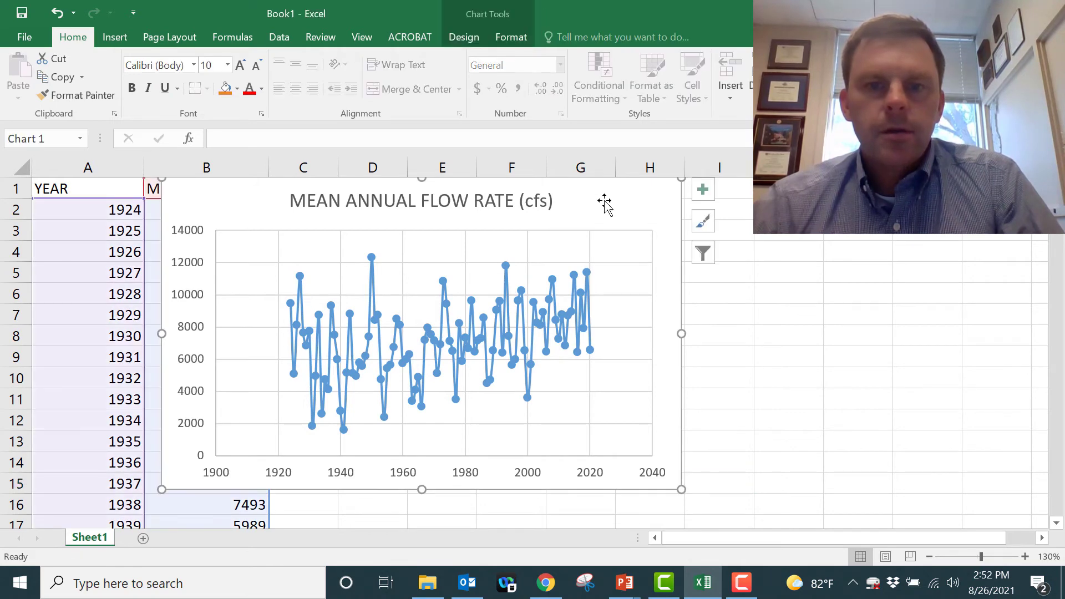
right_click(604, 203)
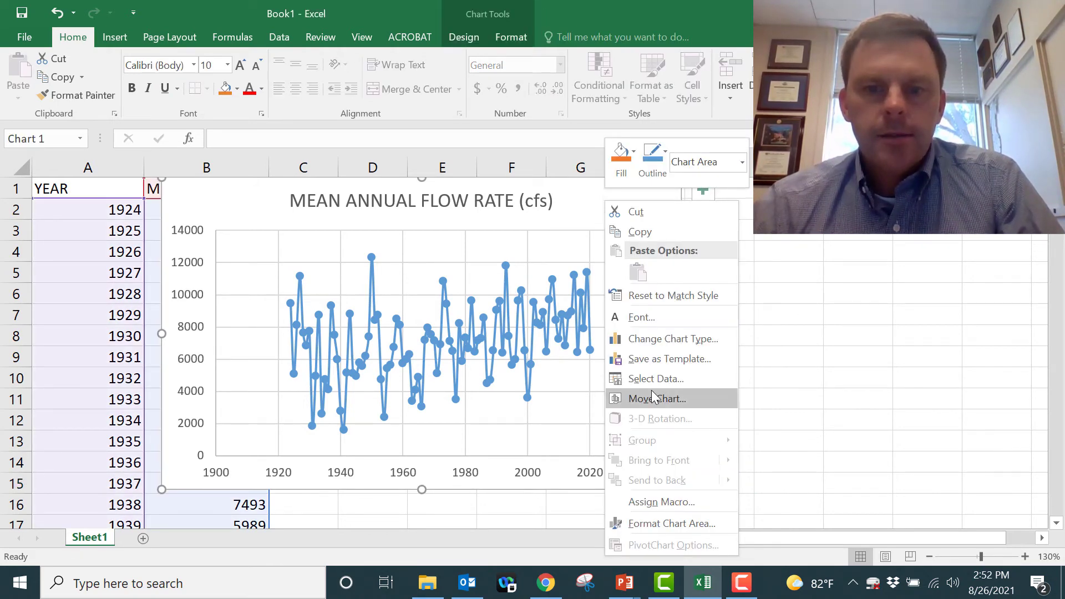
click(656, 398)
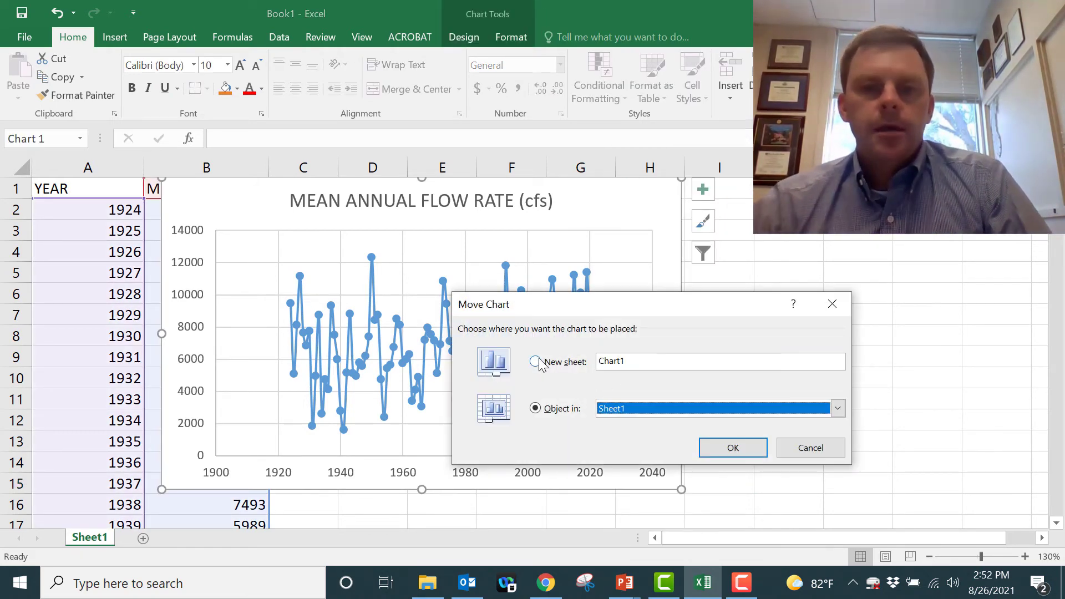
click(534, 362)
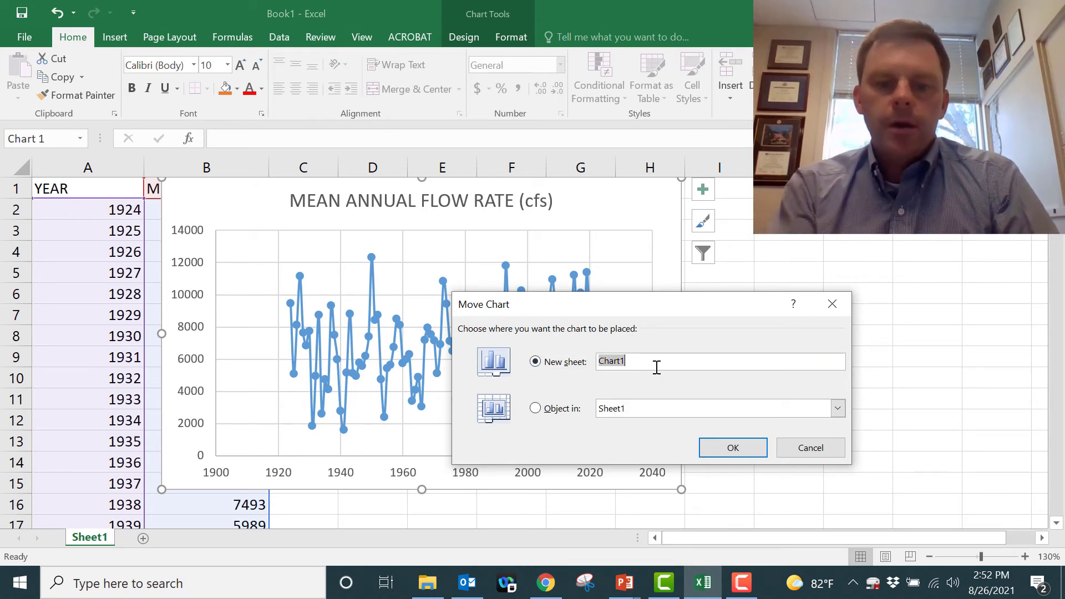
text(Graph)
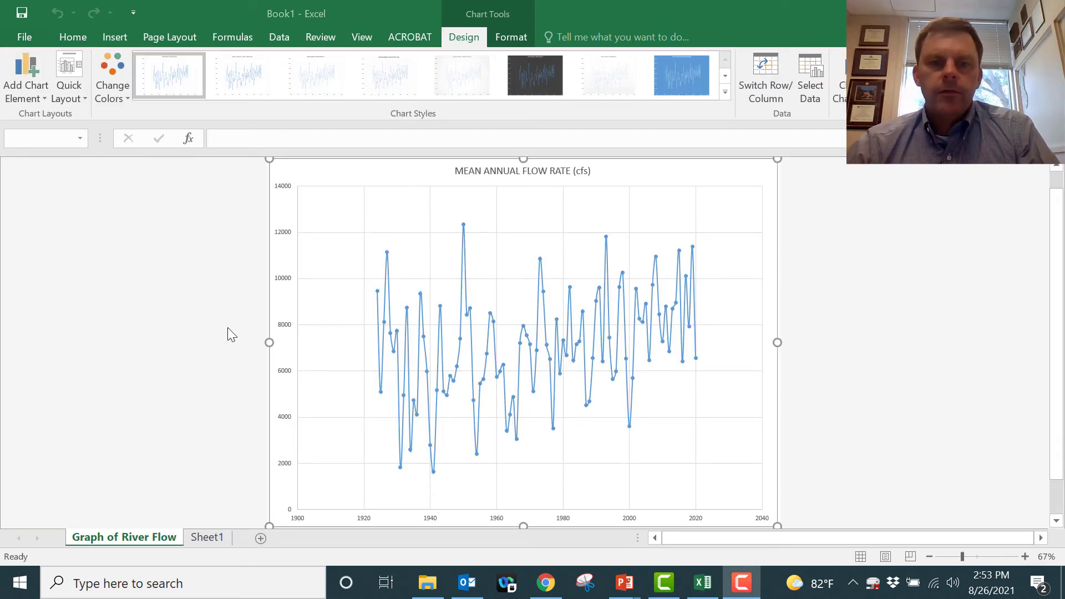
mouse_move(326, 167)
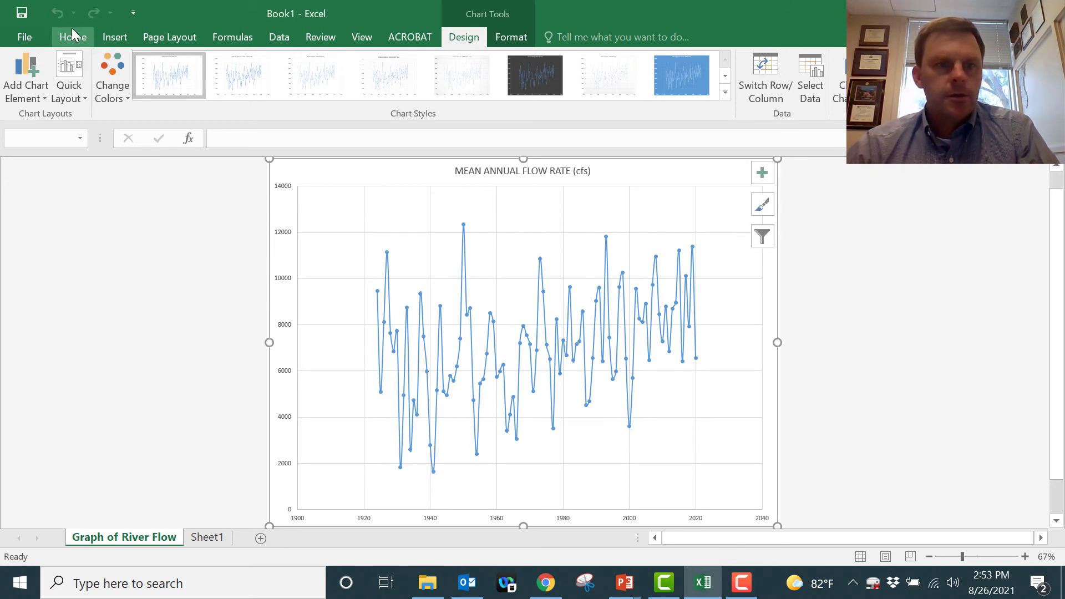
Enlarge the chart's title and axis text to font size 28 with Increase Font Size
click(73, 36)
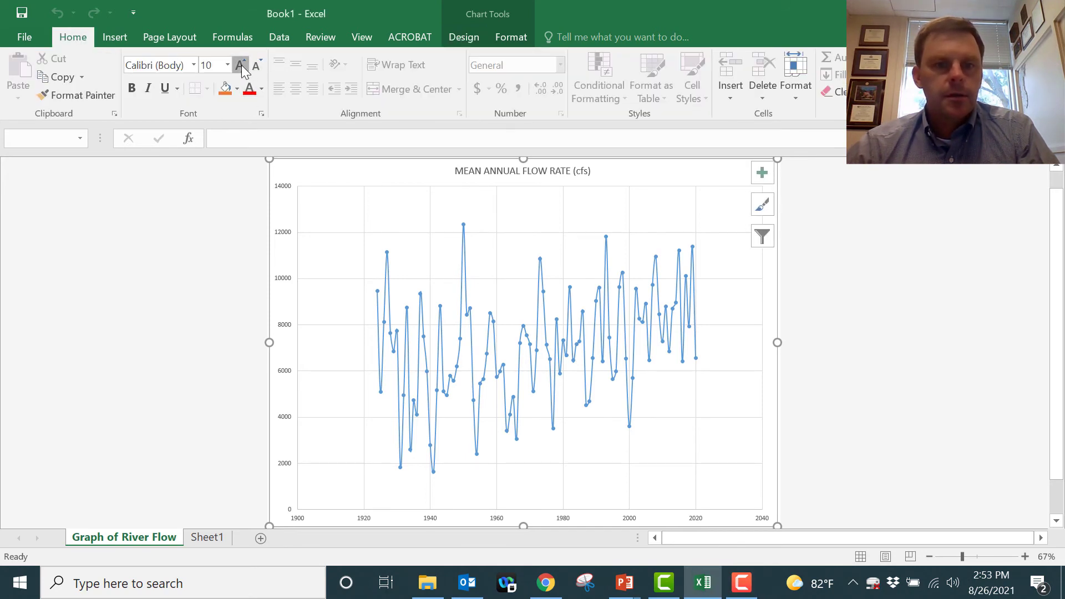
click(240, 65)
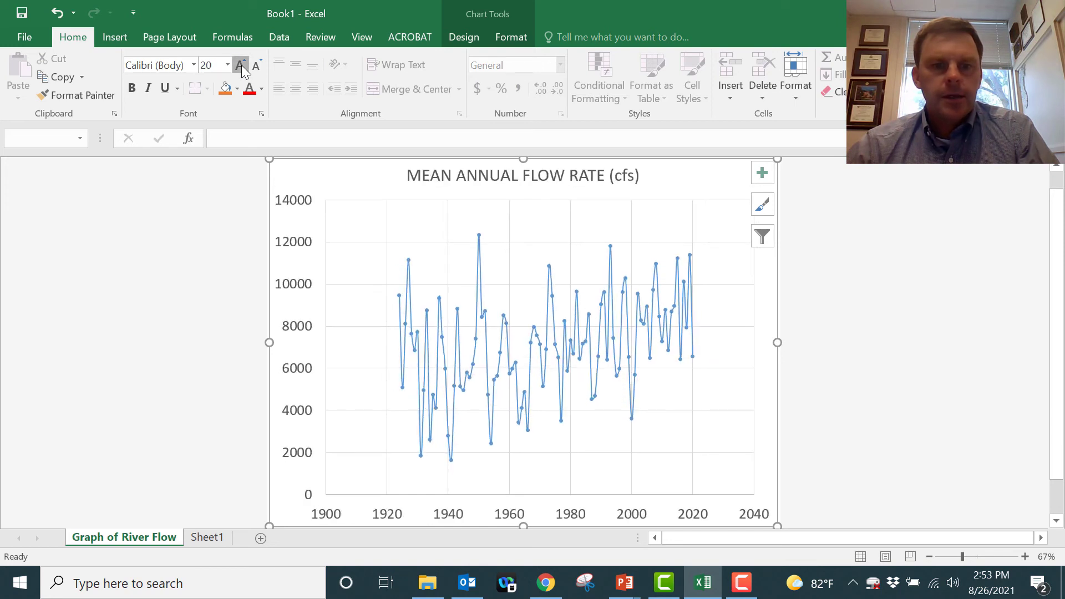
click(241, 62)
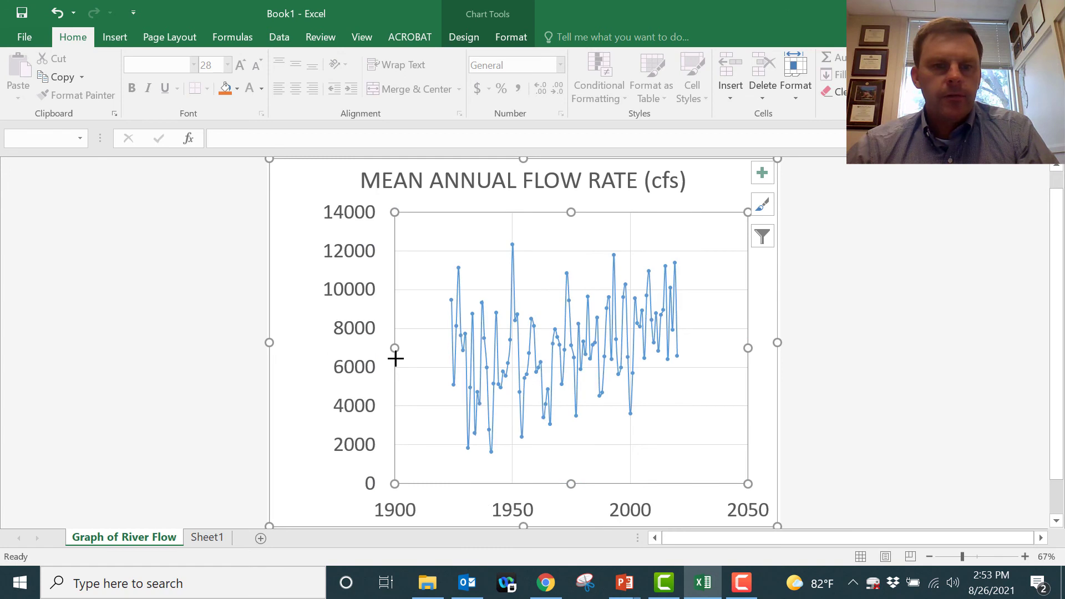
mouse_move(553, 499)
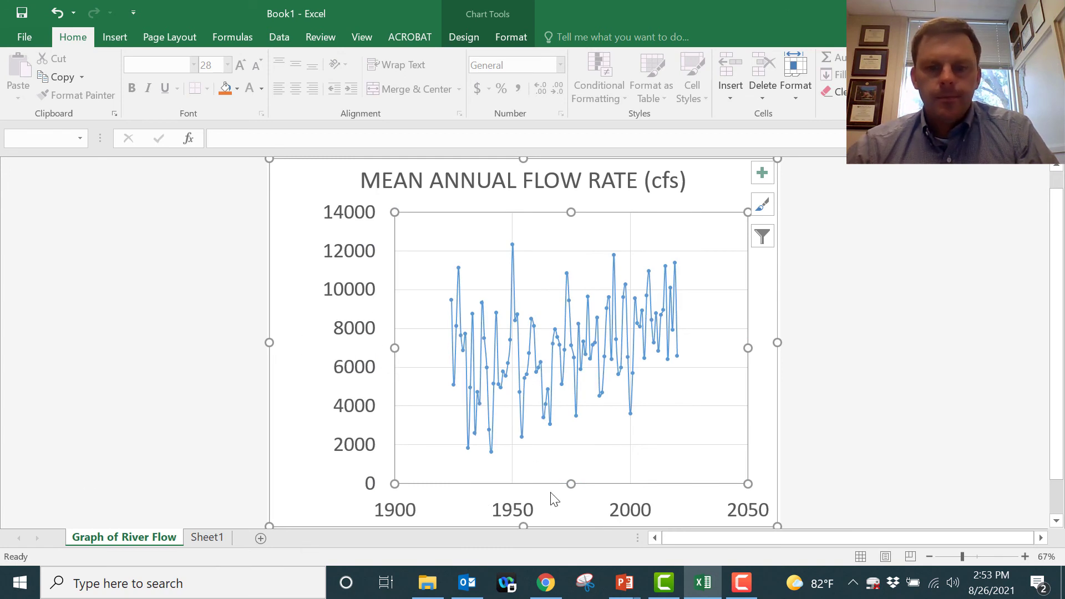
mouse_move(563, 508)
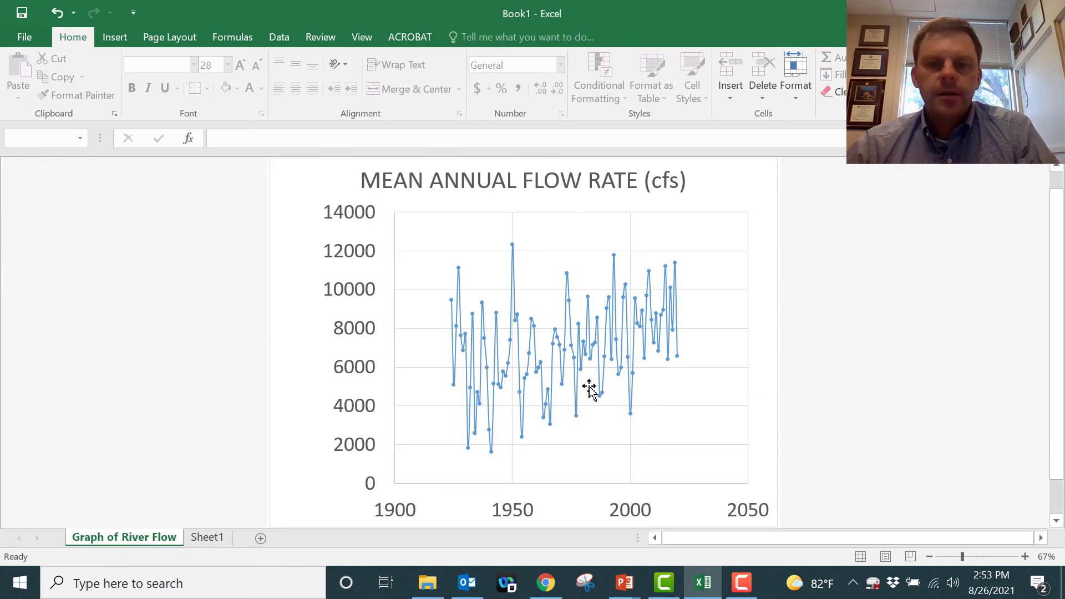
mouse_move(567, 173)
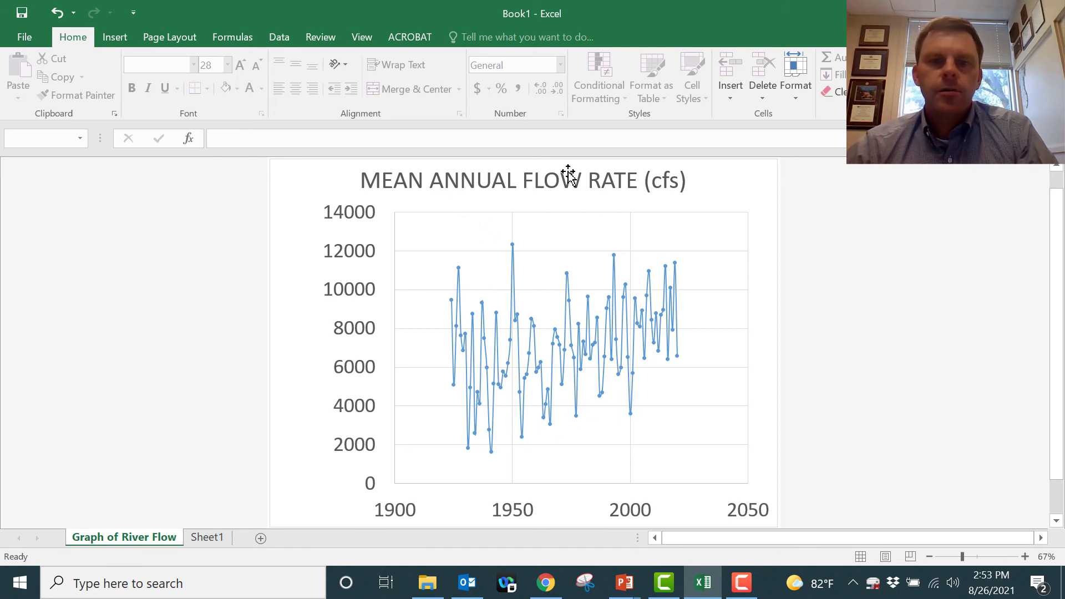
mouse_move(549, 246)
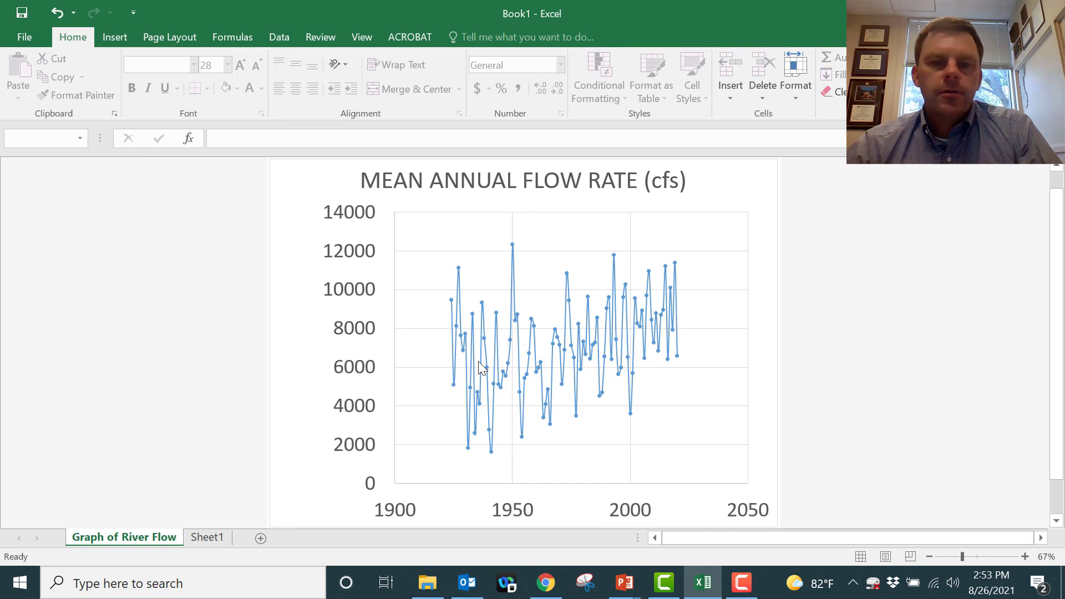
mouse_move(690, 301)
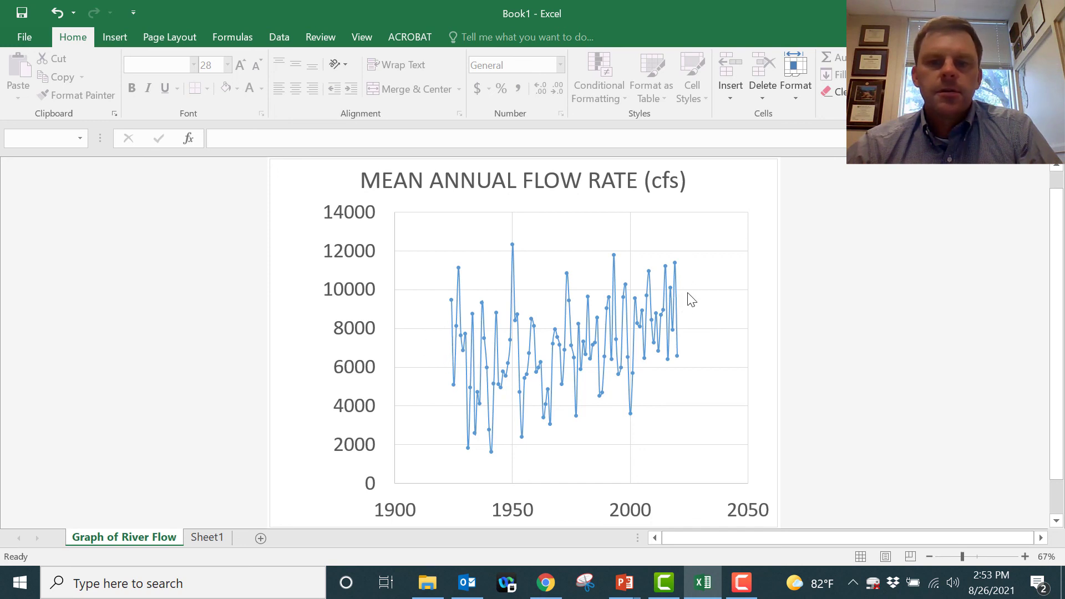
mouse_move(392, 334)
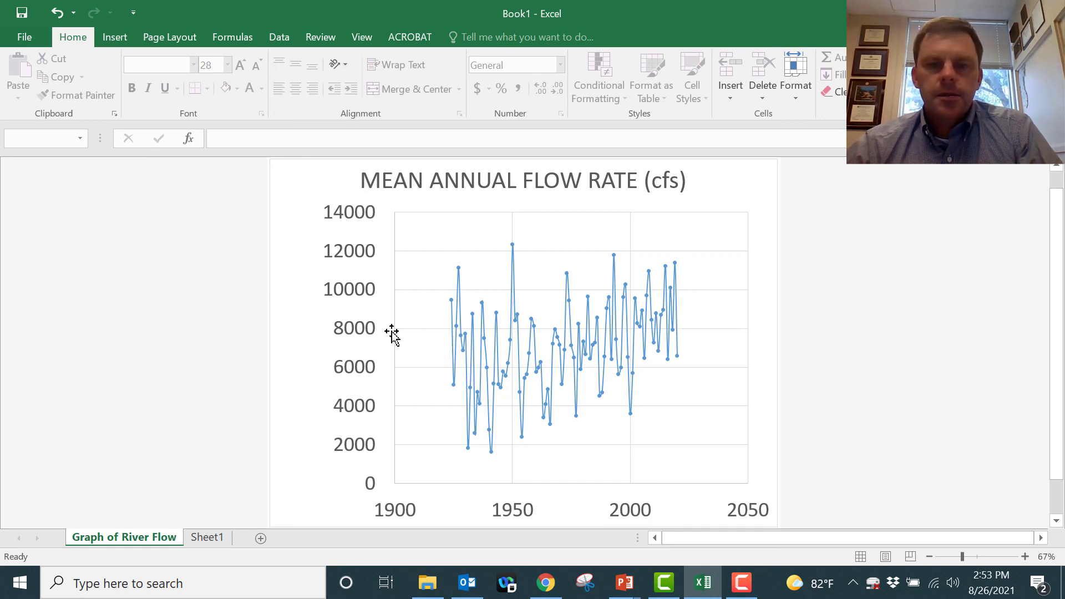
mouse_move(266, 200)
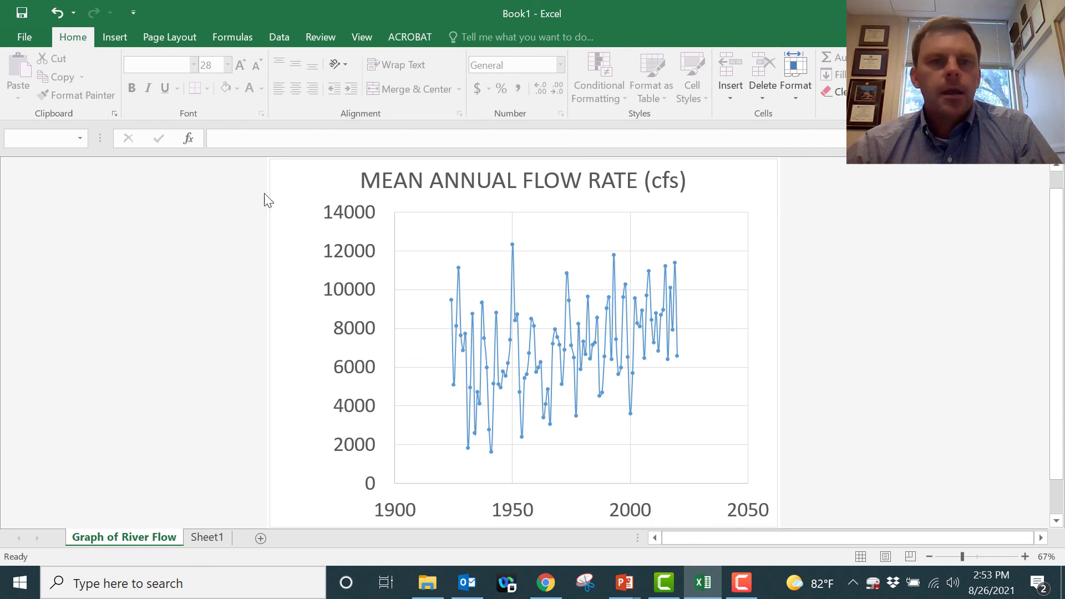
mouse_move(528, 311)
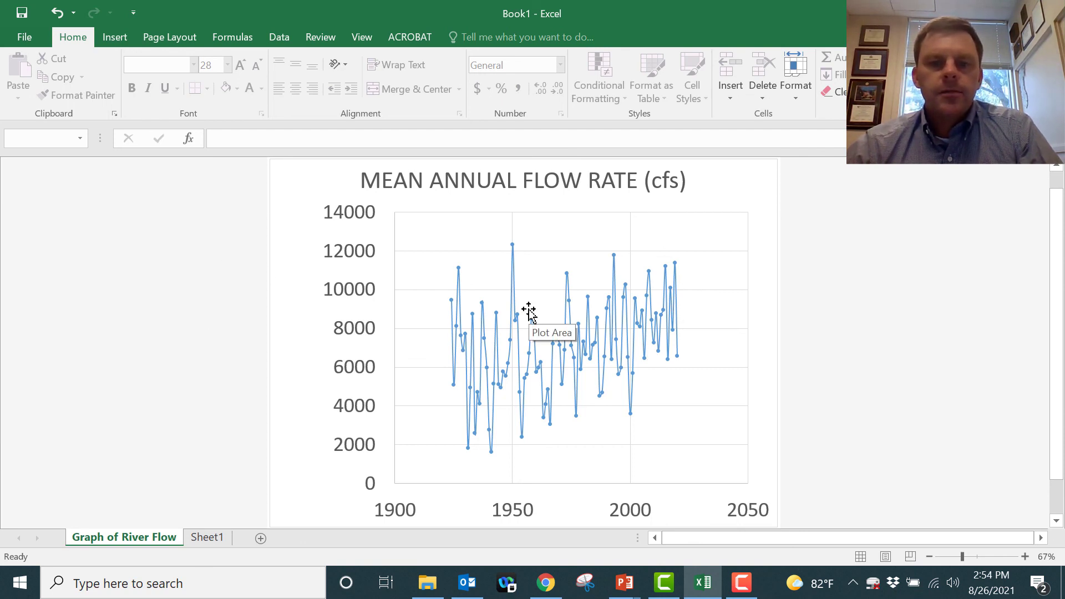
mouse_move(567, 318)
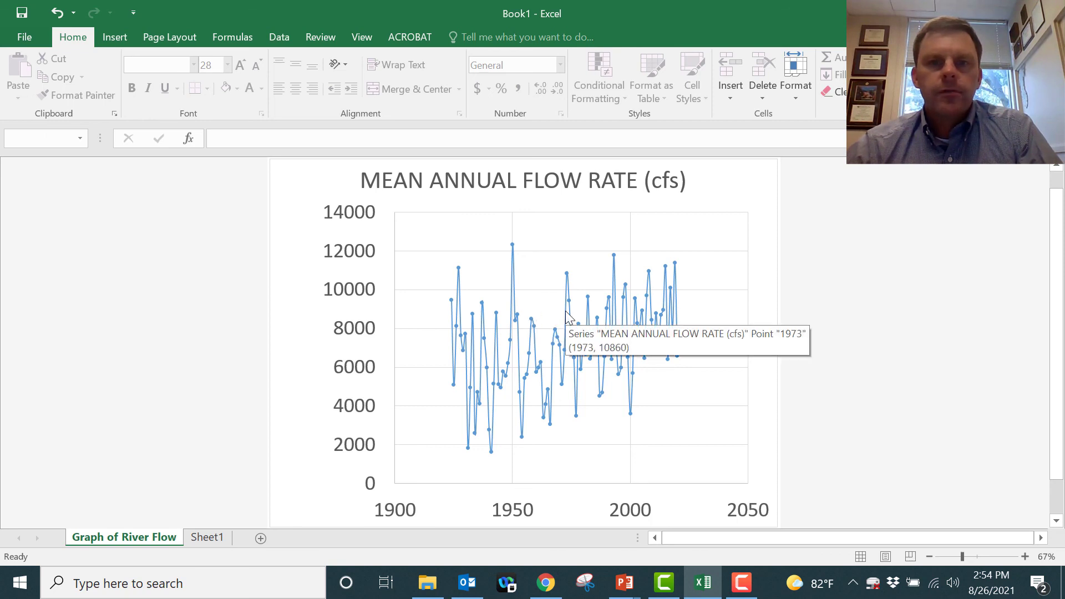